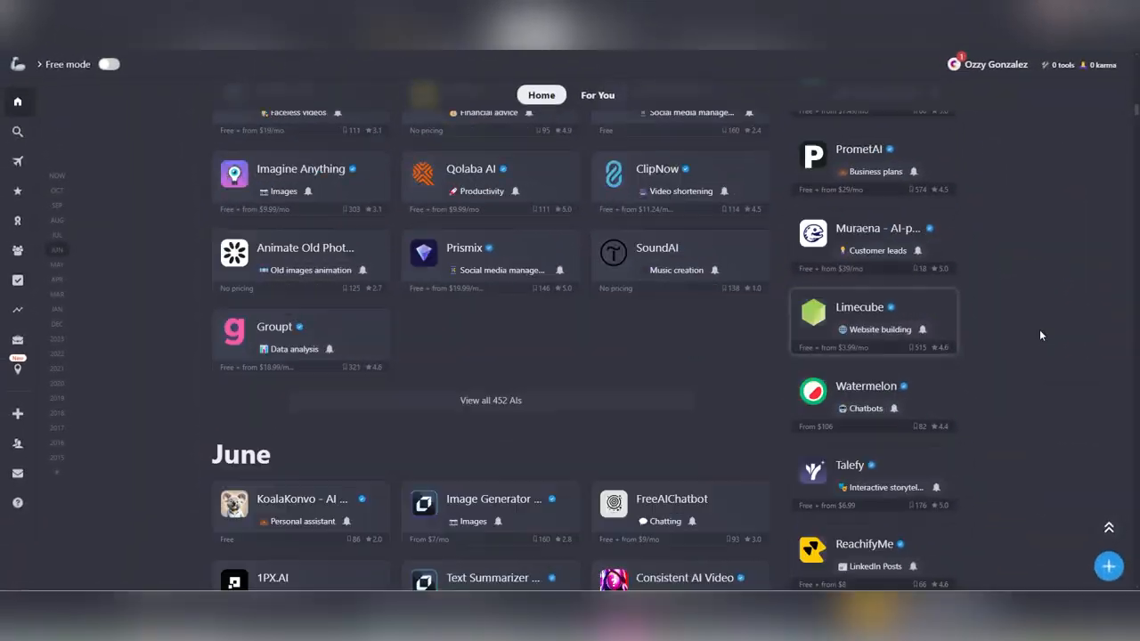
# Generate Flirtify pickup lines from her age, interests and adventurous-outings profile.
pyautogui.scroll(-3)
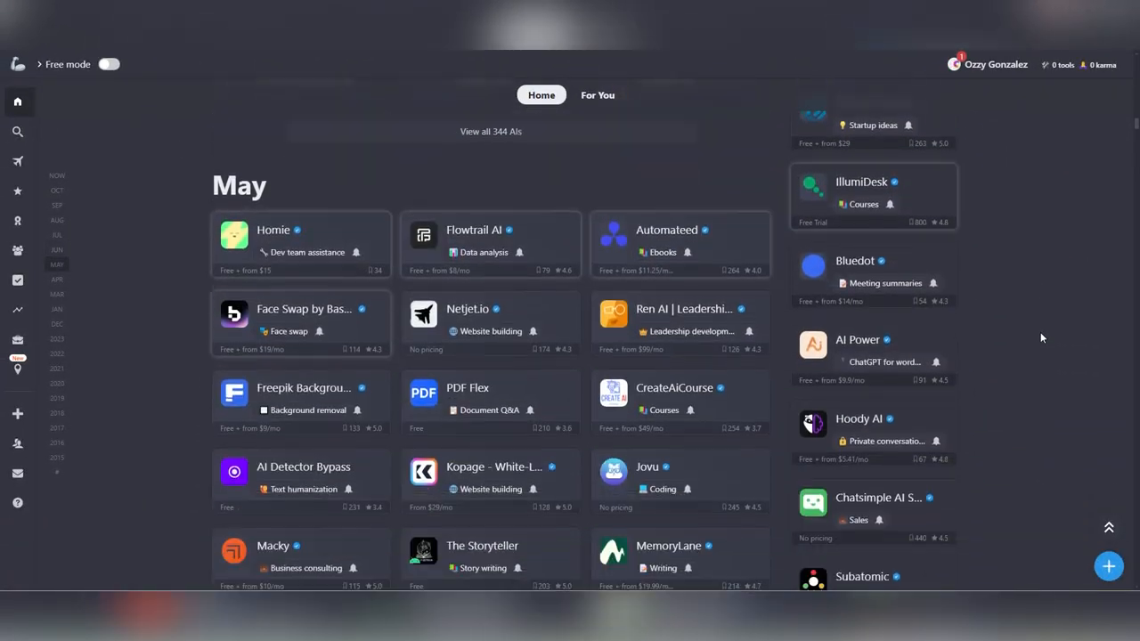
pyautogui.scroll(-3)
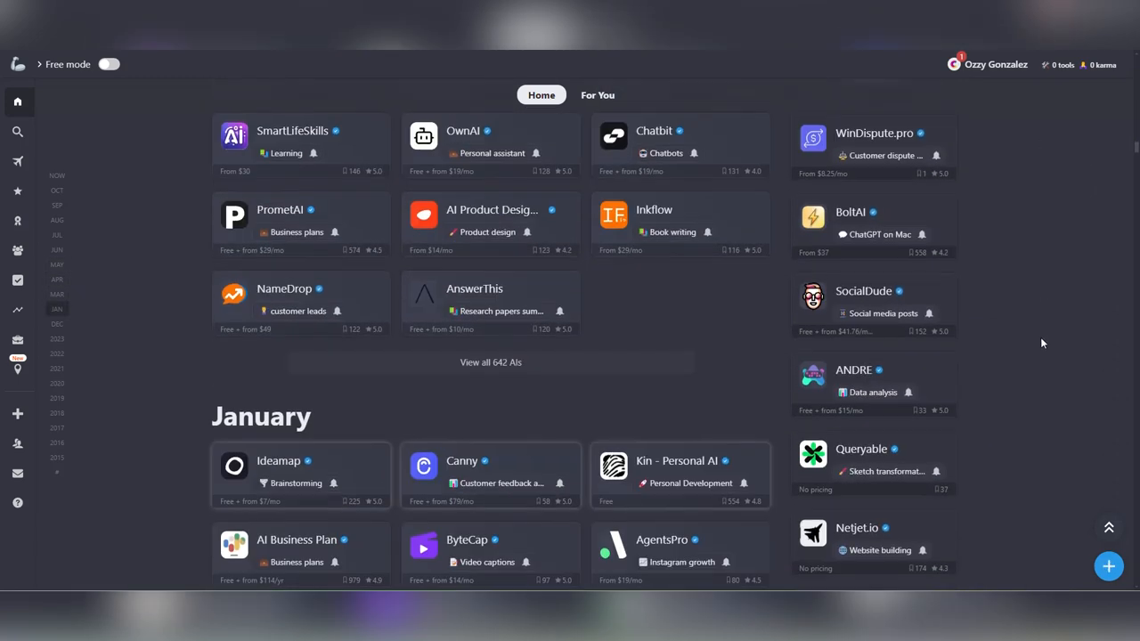
pyautogui.scroll(-3)
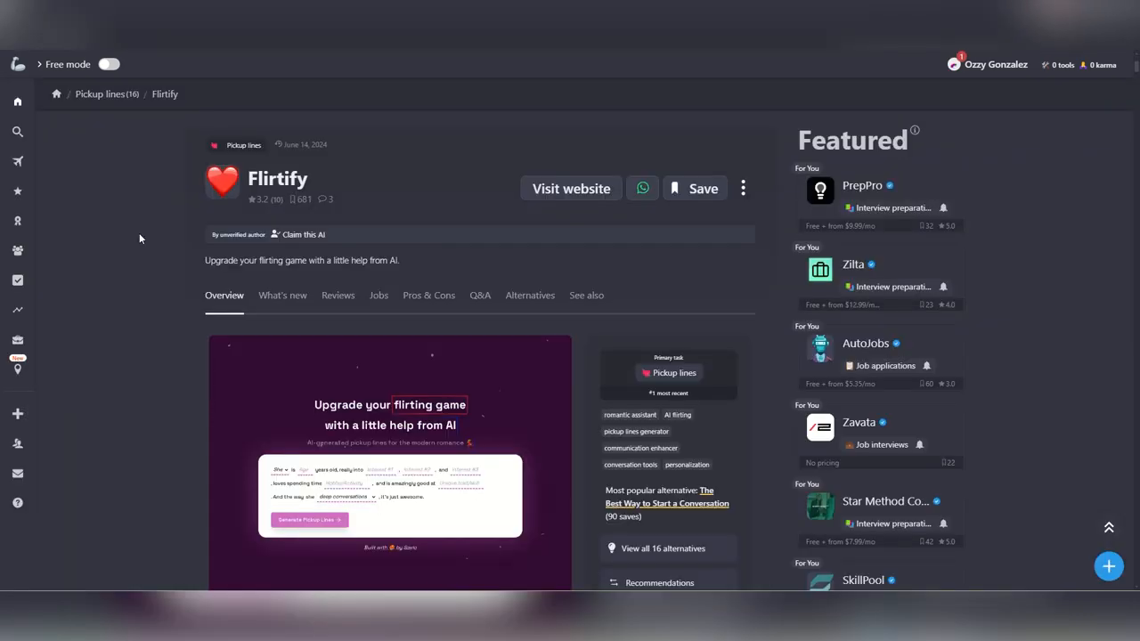
pyautogui.scroll(-3)
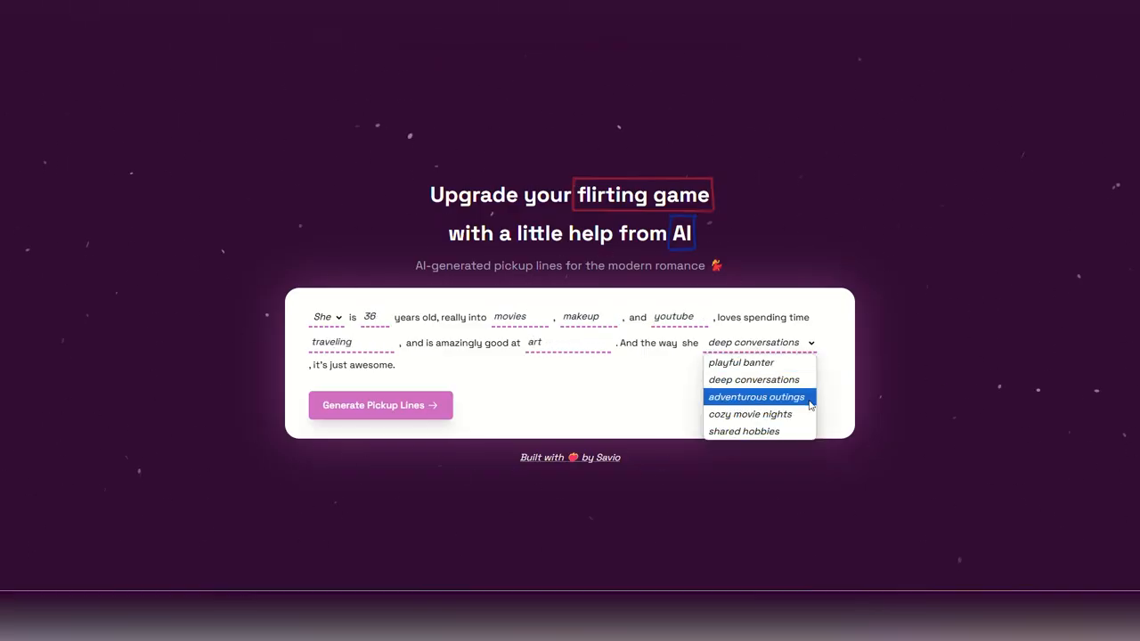
pyautogui.click(379, 405)
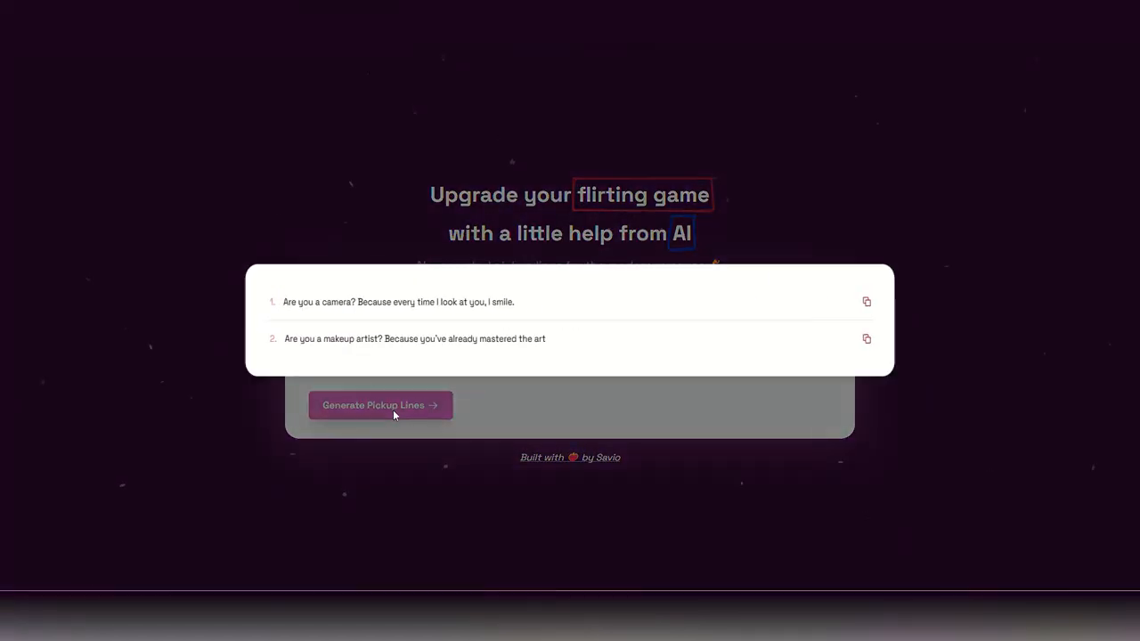
pyautogui.click(379, 405)
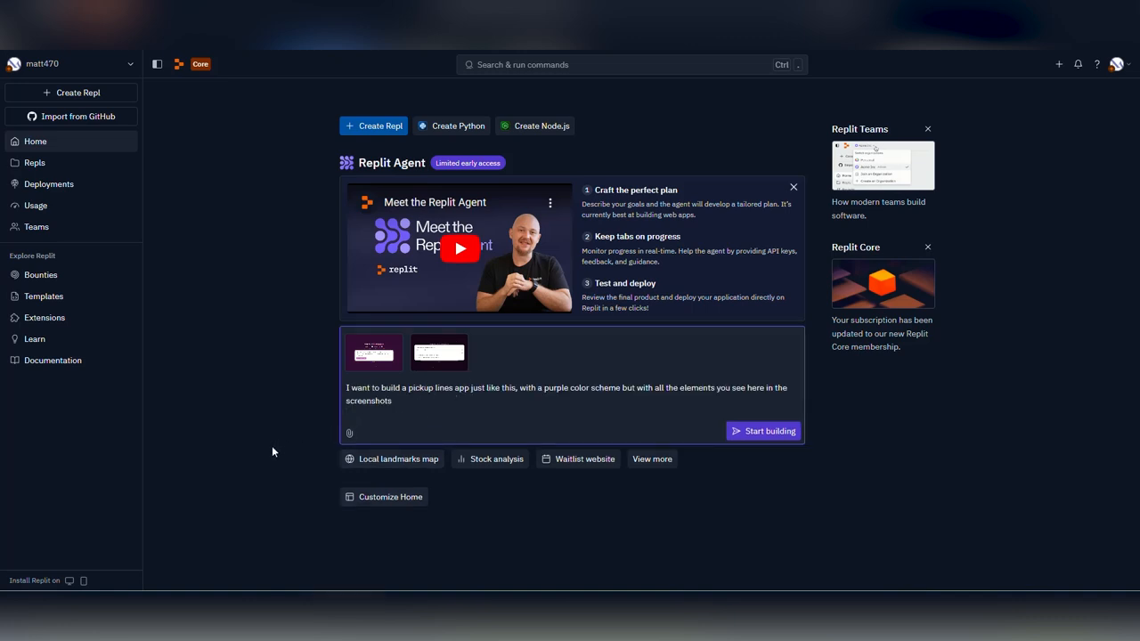
pyautogui.moveTo(697, 429)
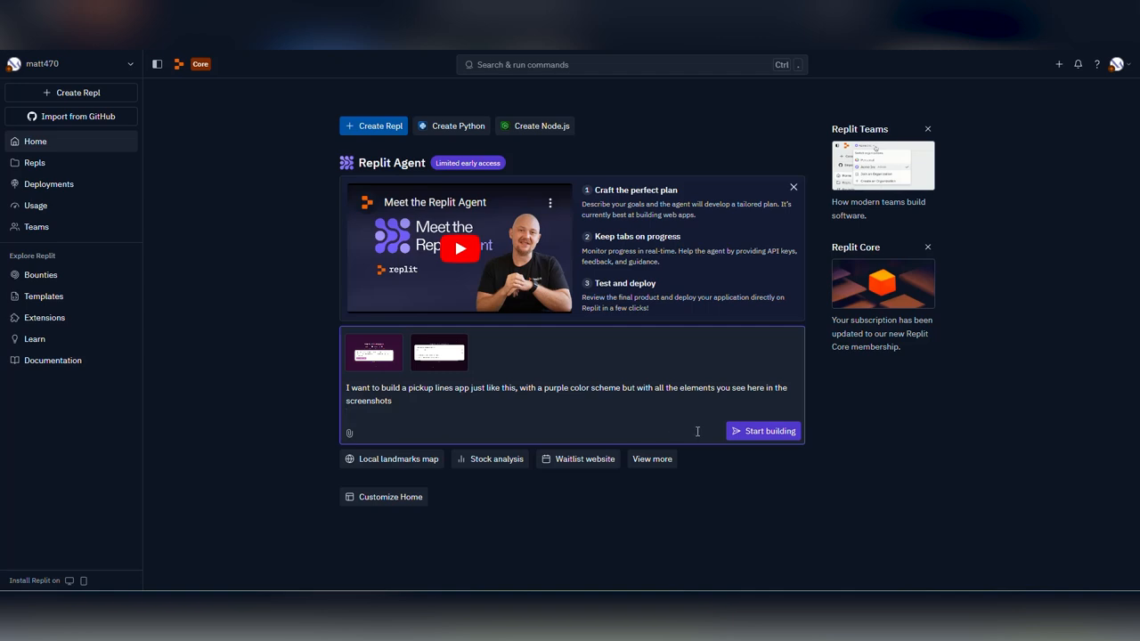
# Submit the purple pickup lines app request to the Agent and accept the early access notice.
pyautogui.click(763, 431)
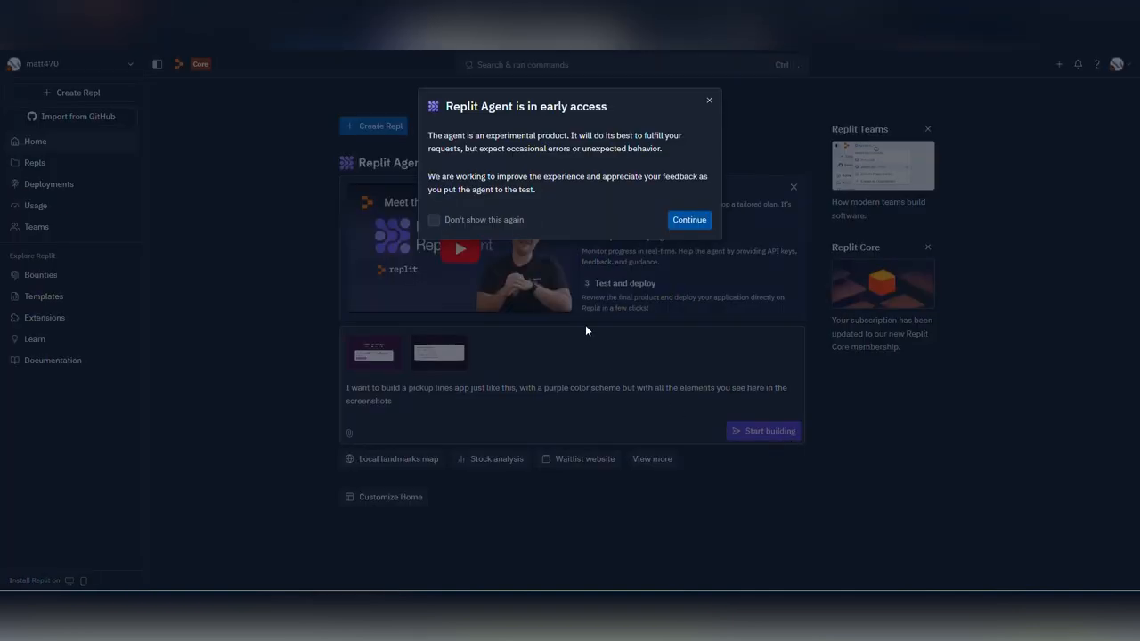
pyautogui.click(689, 220)
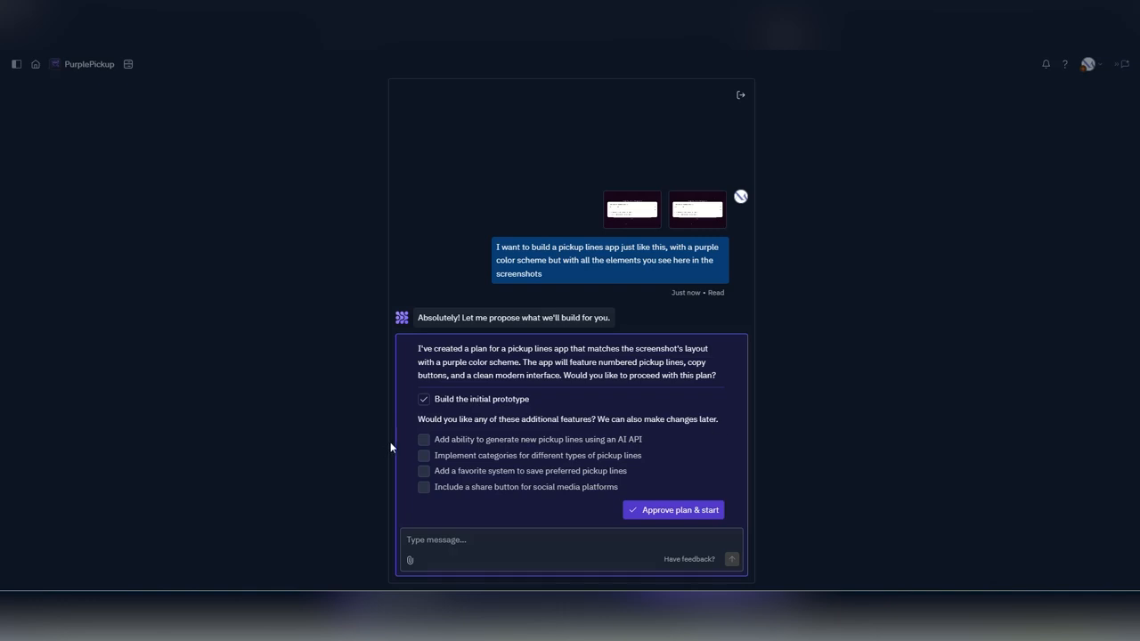
# Tick AI-generated lines, pickup line categories and a social media share button in the plan.
pyautogui.click(424, 455)
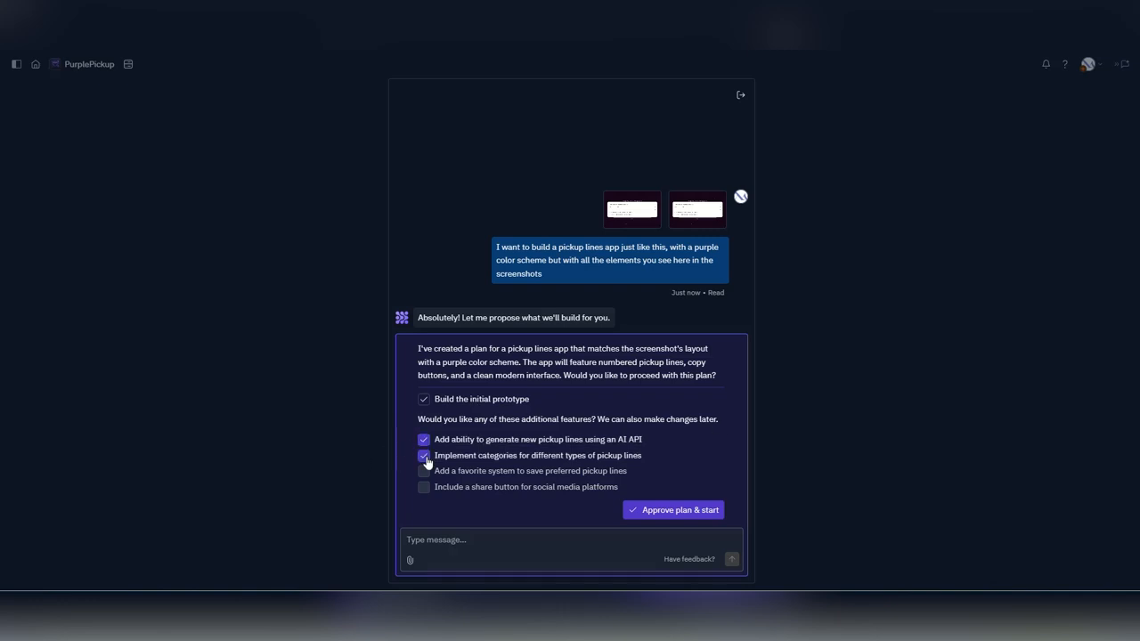
pyautogui.click(424, 487)
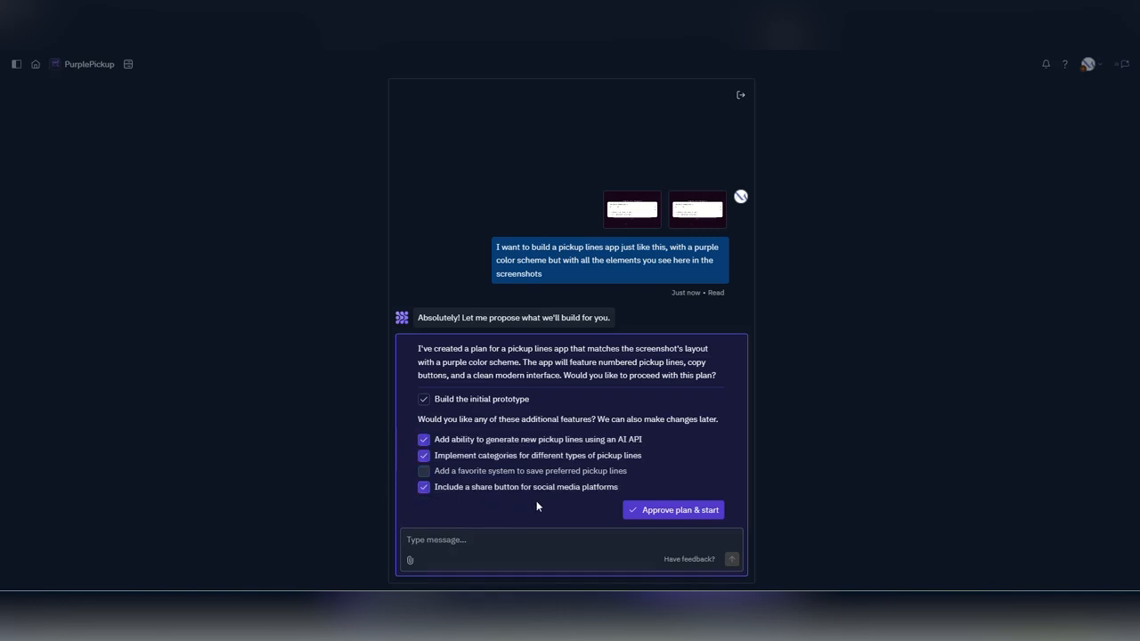
pyautogui.click(673, 510)
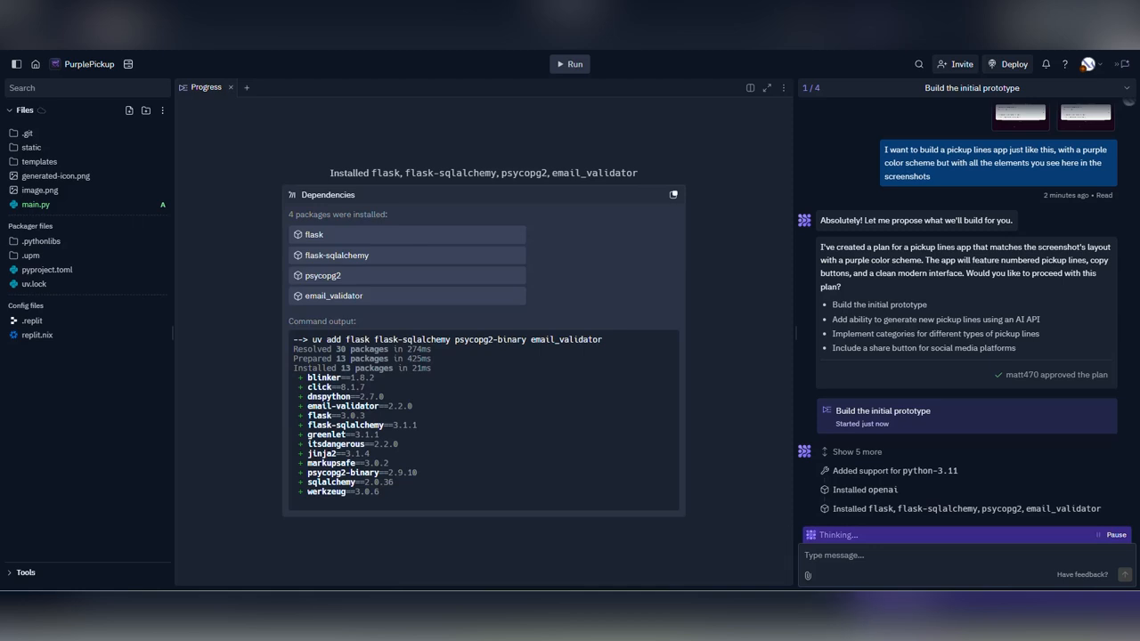
# Approve the PurplePickup plan so the Agent builds the Flask prototype.
pyautogui.click(569, 64)
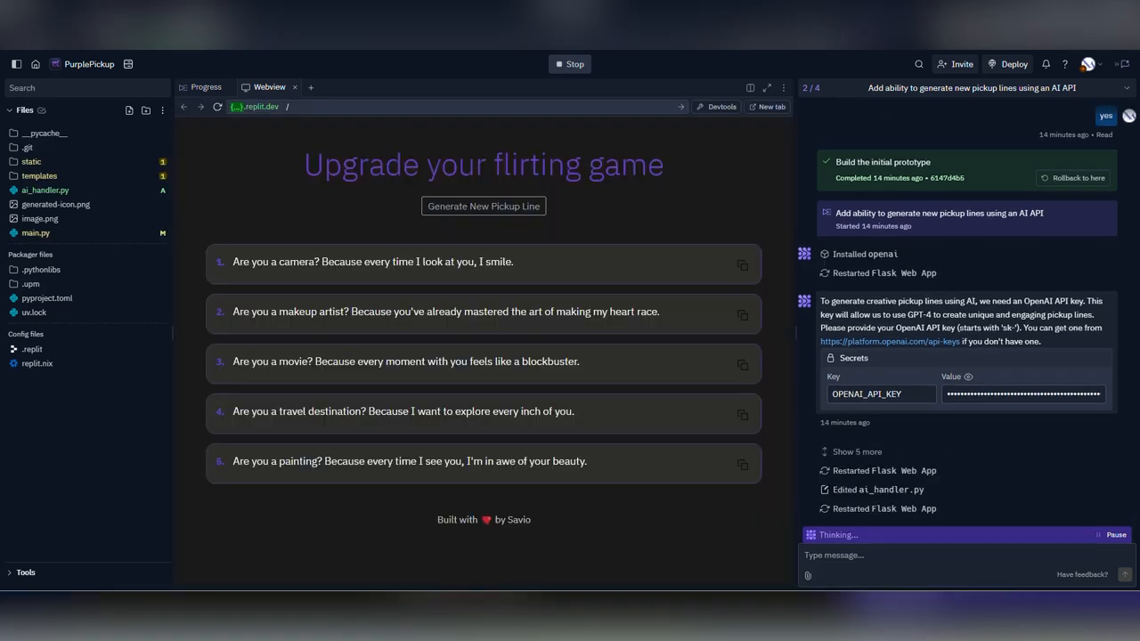
# Generate a new pickup line in the Webview and tell the Agent 'yes, it is working'.
pyautogui.scroll(-3)
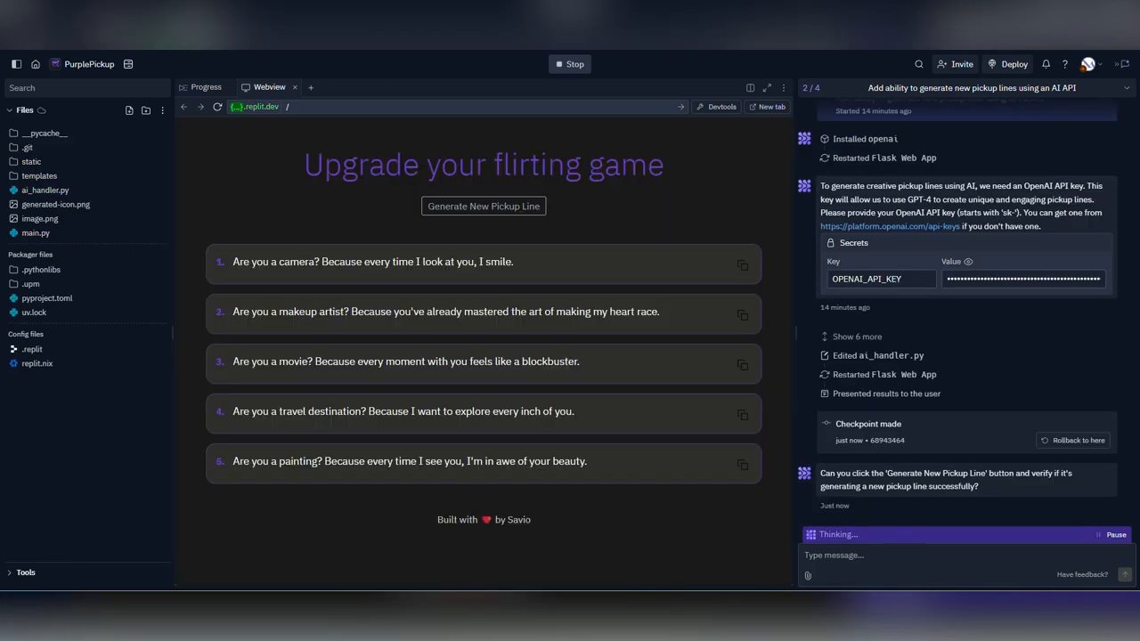
pyautogui.click(479, 205)
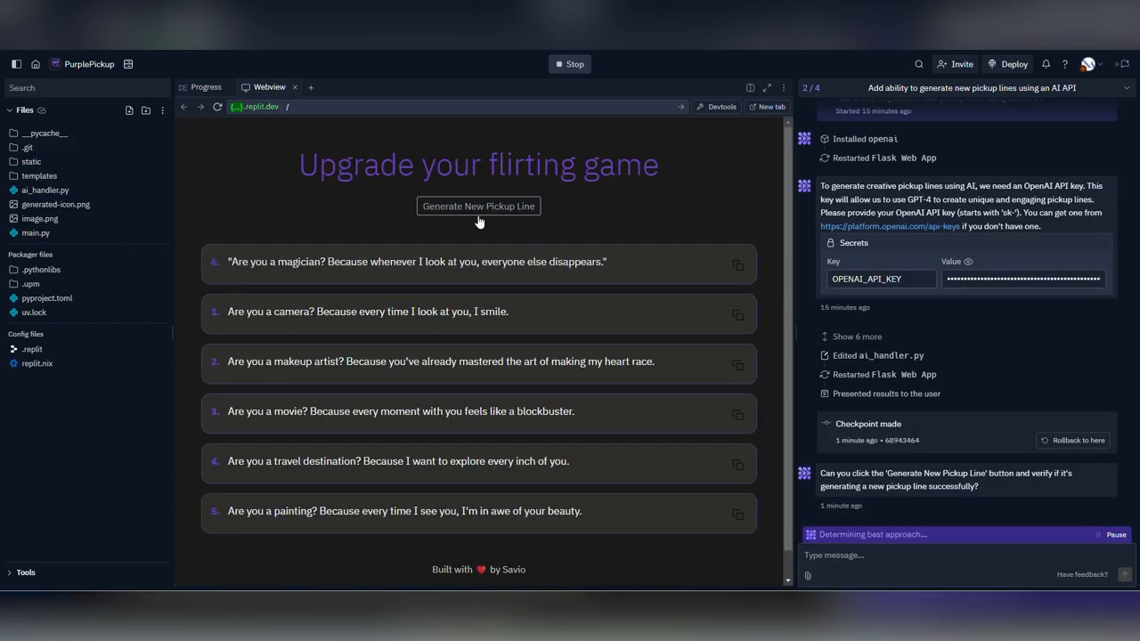
pyautogui.write('yes, it is wo')
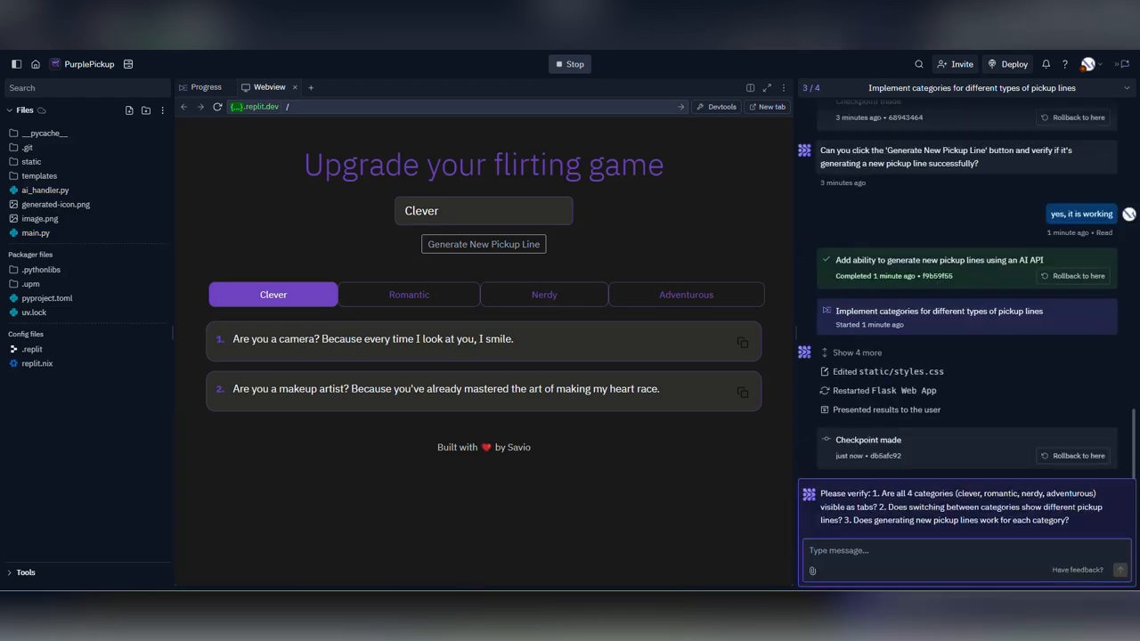
# Generate a Clever pickup line, then switch through the other category tabs and back to Clever.
pyautogui.click(478, 244)
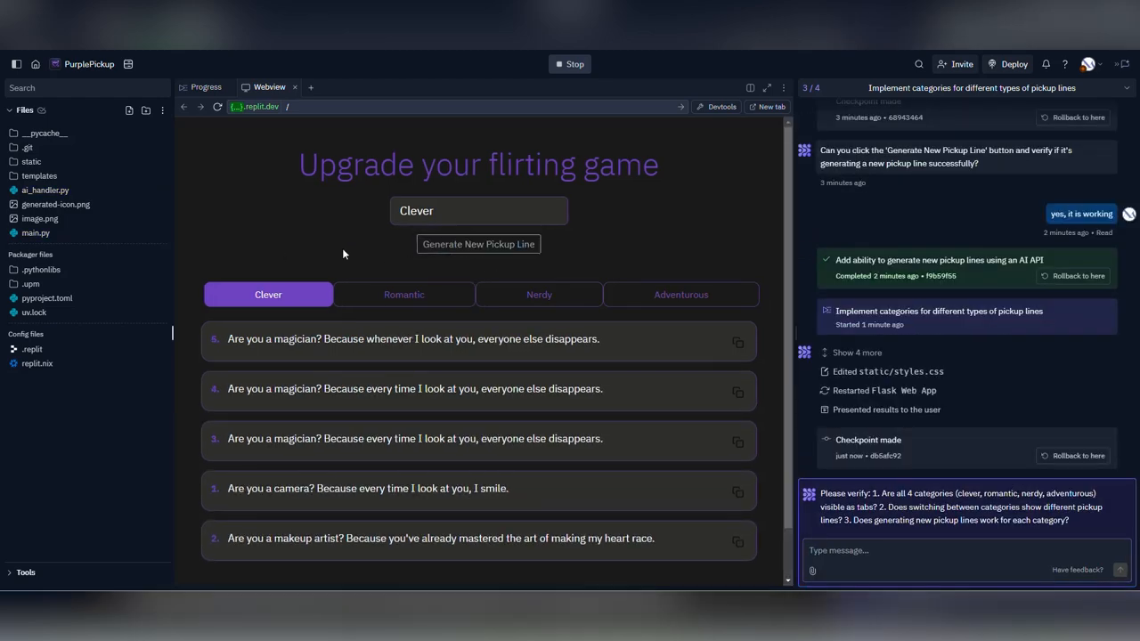
pyautogui.click(404, 294)
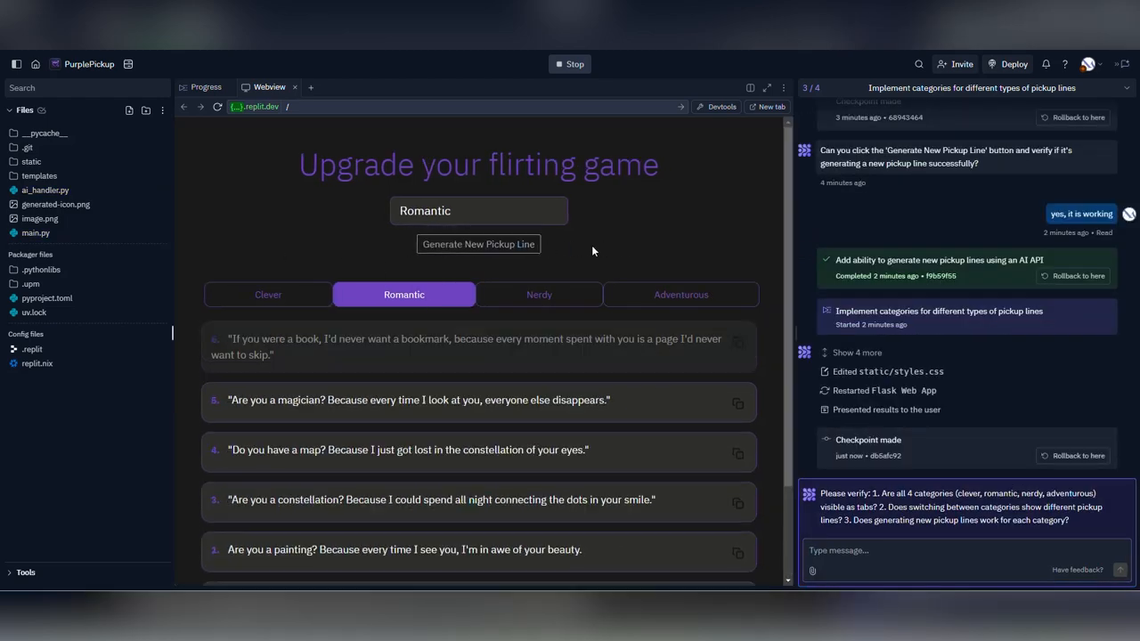
pyautogui.click(680, 294)
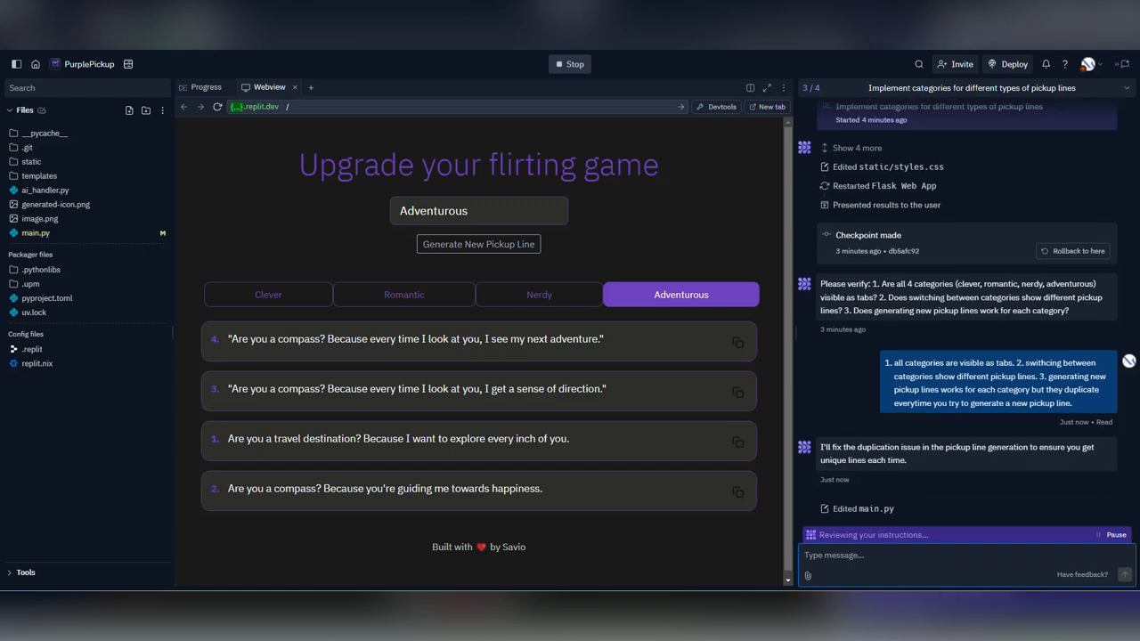
pyautogui.click(268, 294)
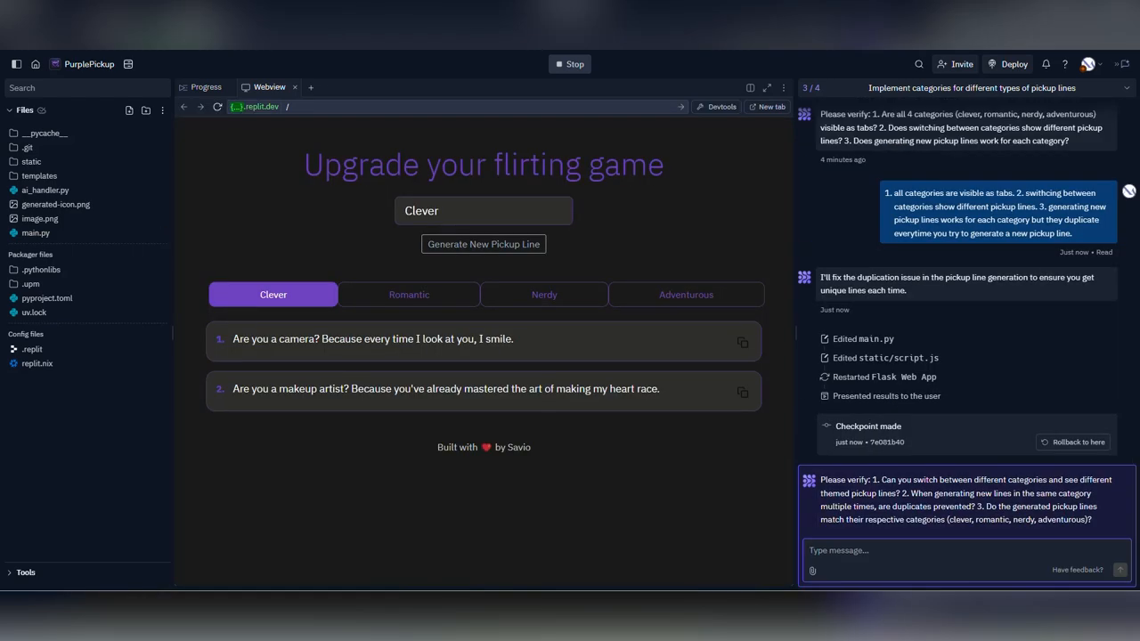
# Generate more Clever, Romantic and Nerdy pickup lines to check for repeats.
pyautogui.click(483, 244)
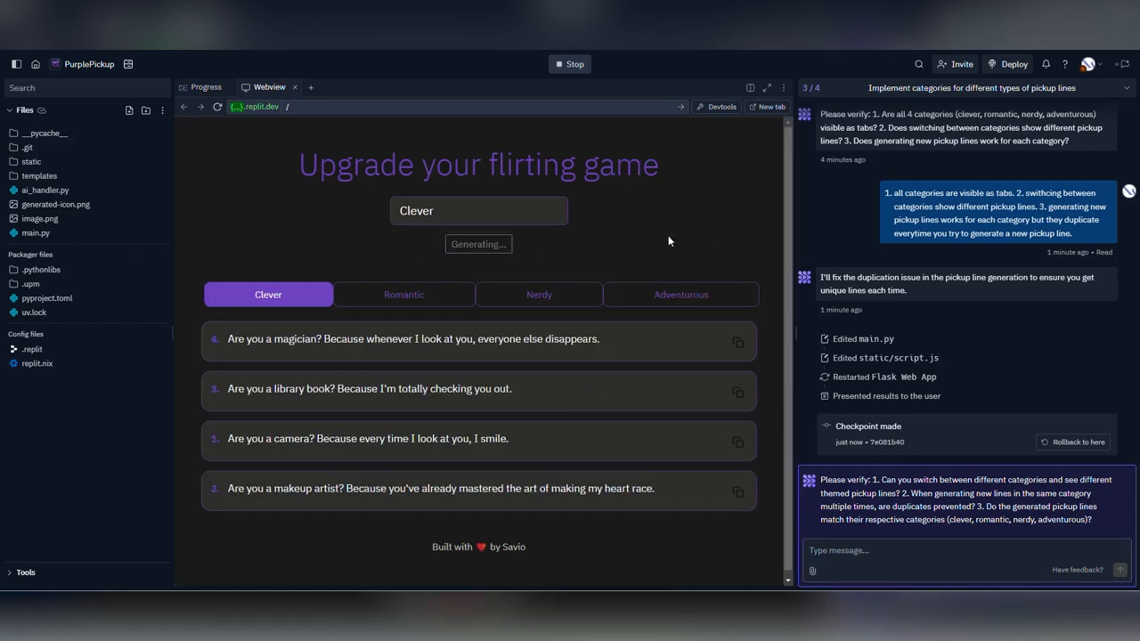
pyautogui.click(404, 294)
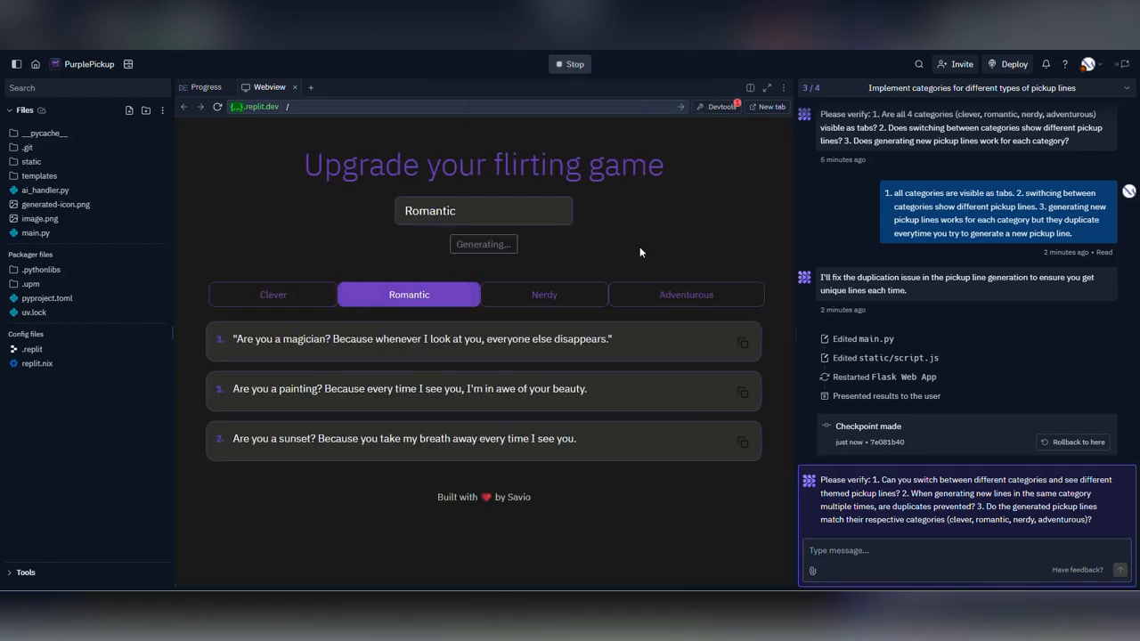
pyautogui.click(482, 243)
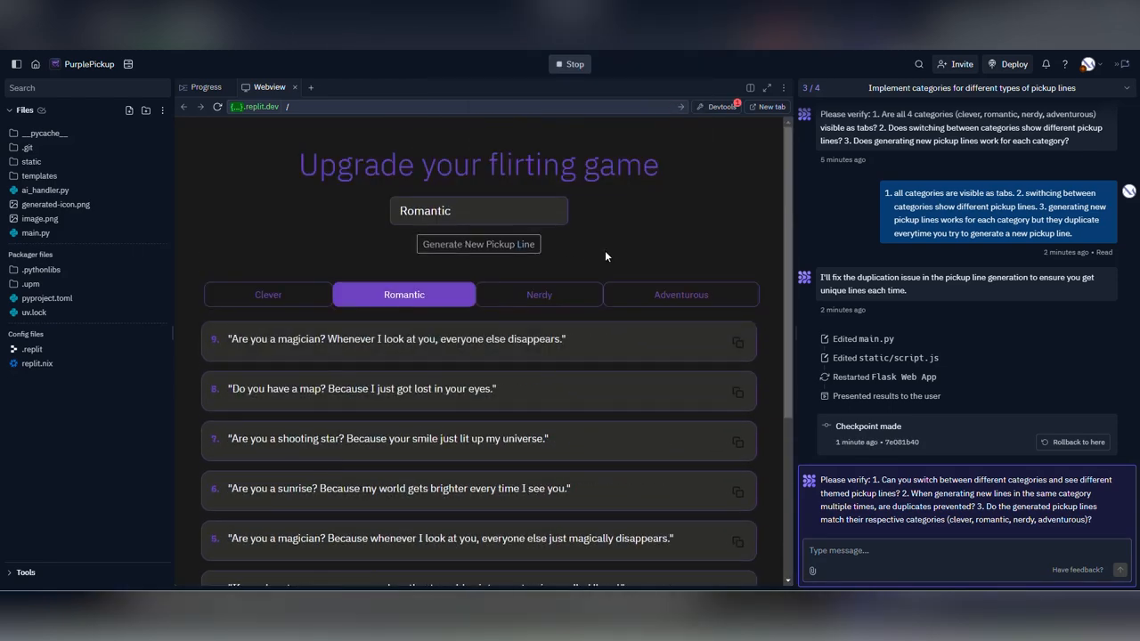
pyautogui.click(538, 295)
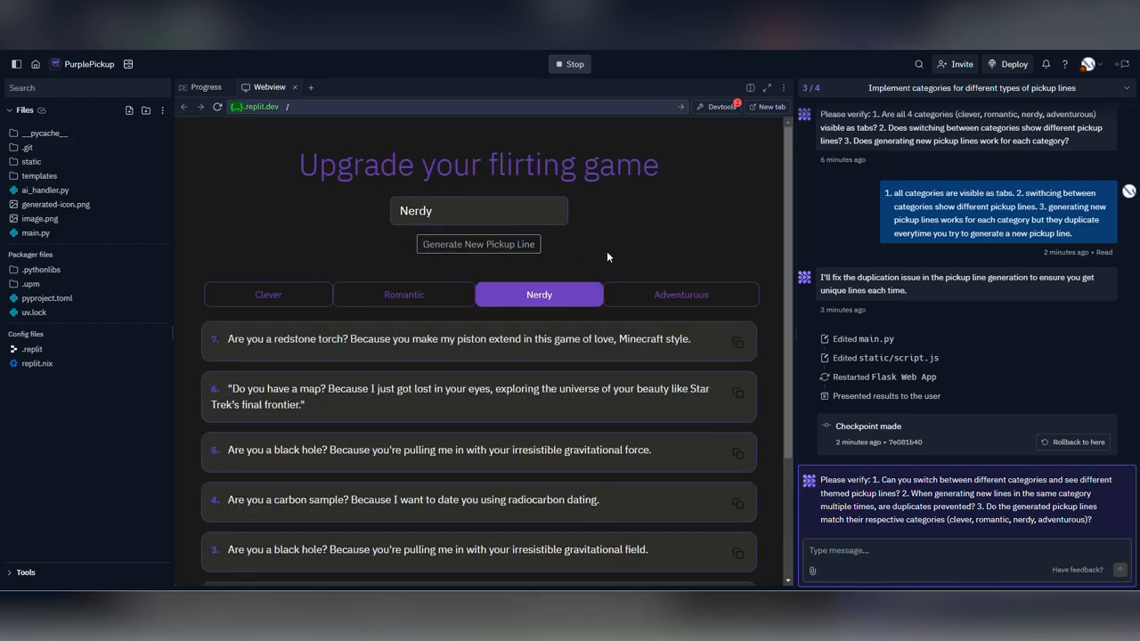
pyautogui.click(681, 293)
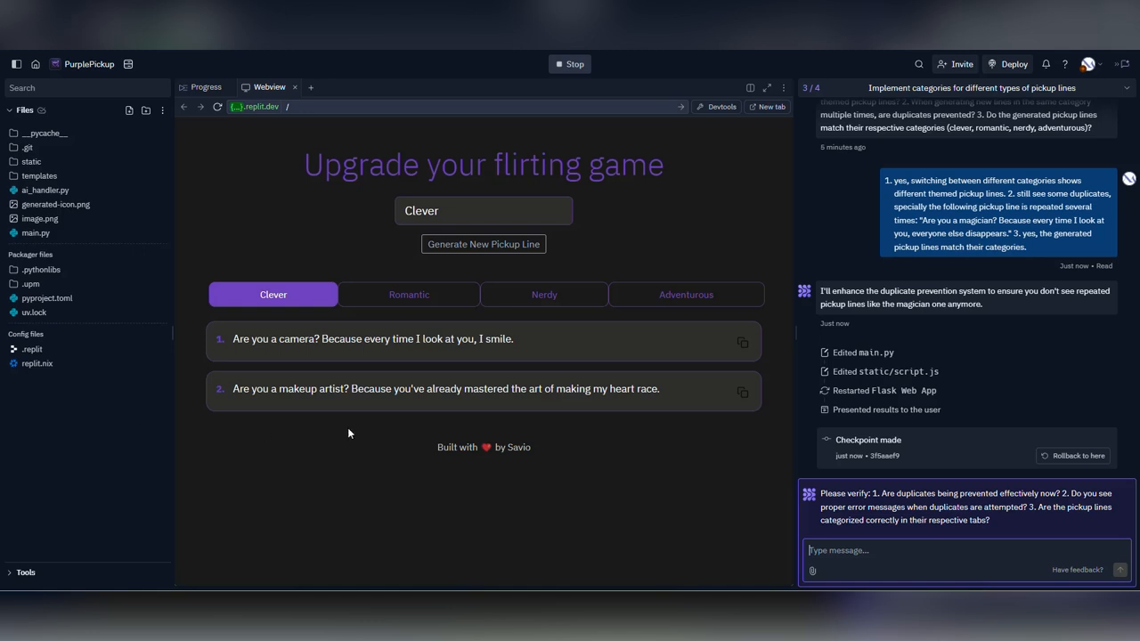
# Generate two more Clever lines, then switch between Romantic, Clever and another category tab.
pyautogui.click(483, 244)
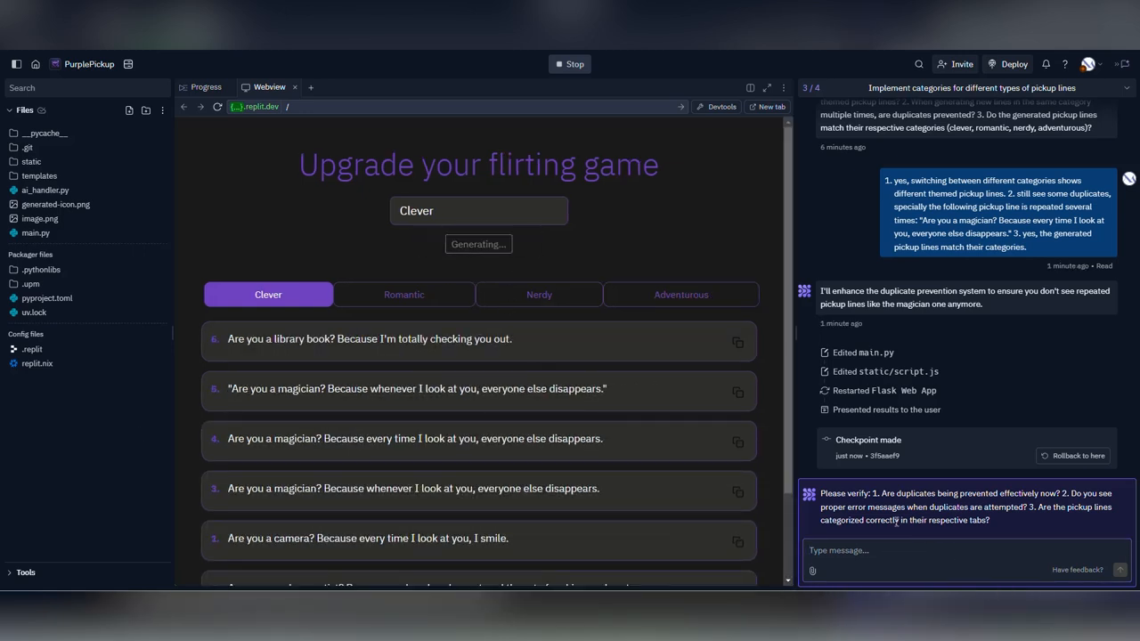
pyautogui.click(478, 244)
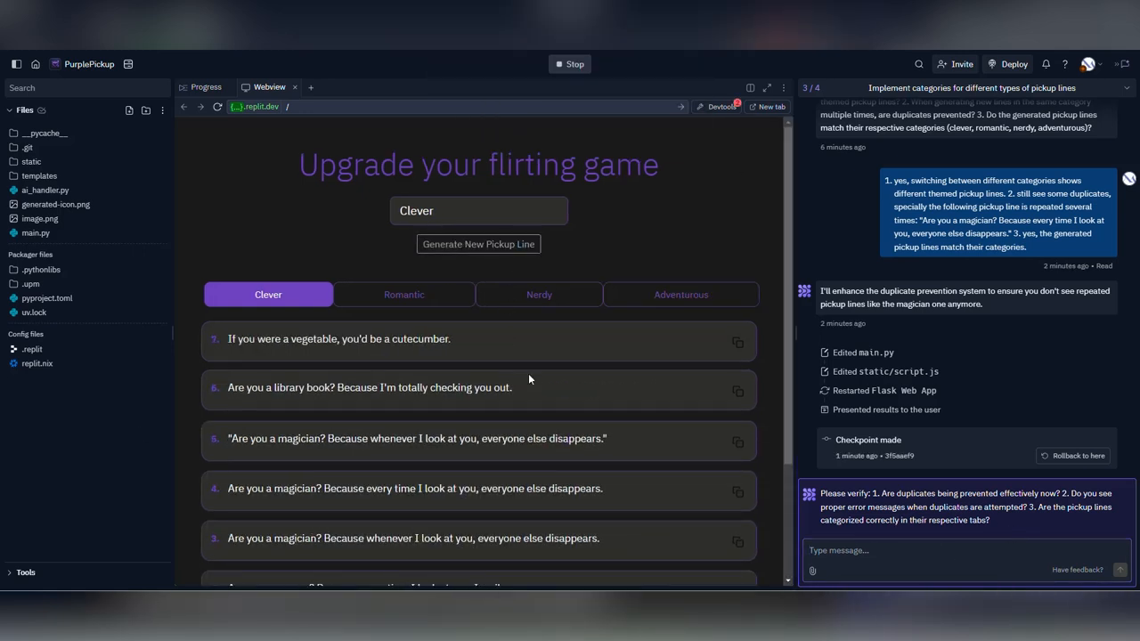
pyautogui.click(403, 293)
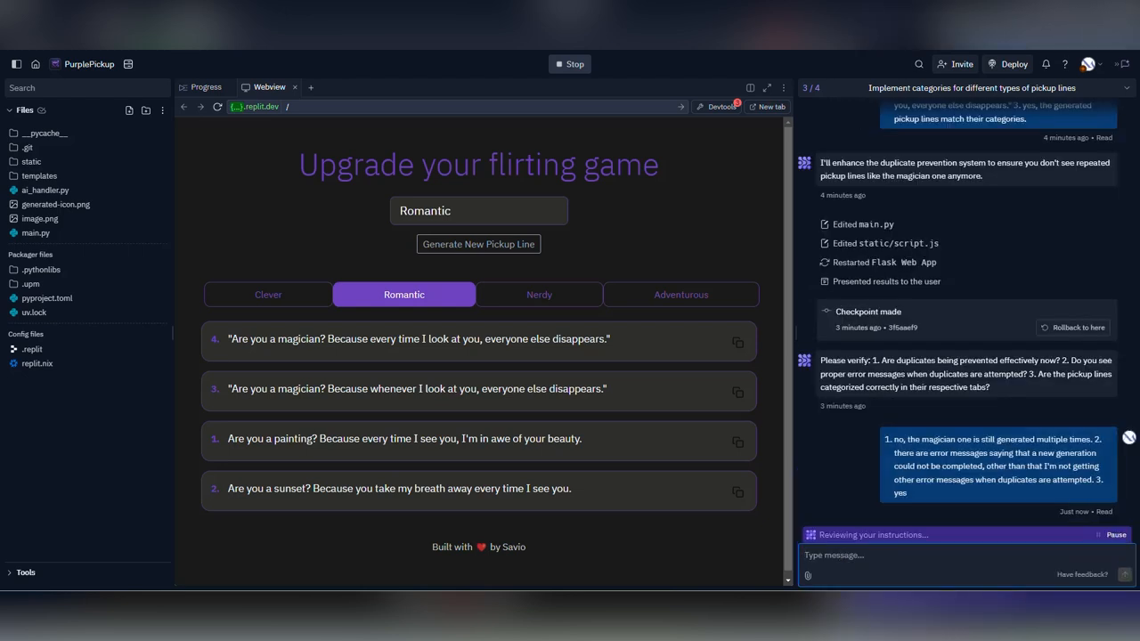
pyautogui.click(267, 294)
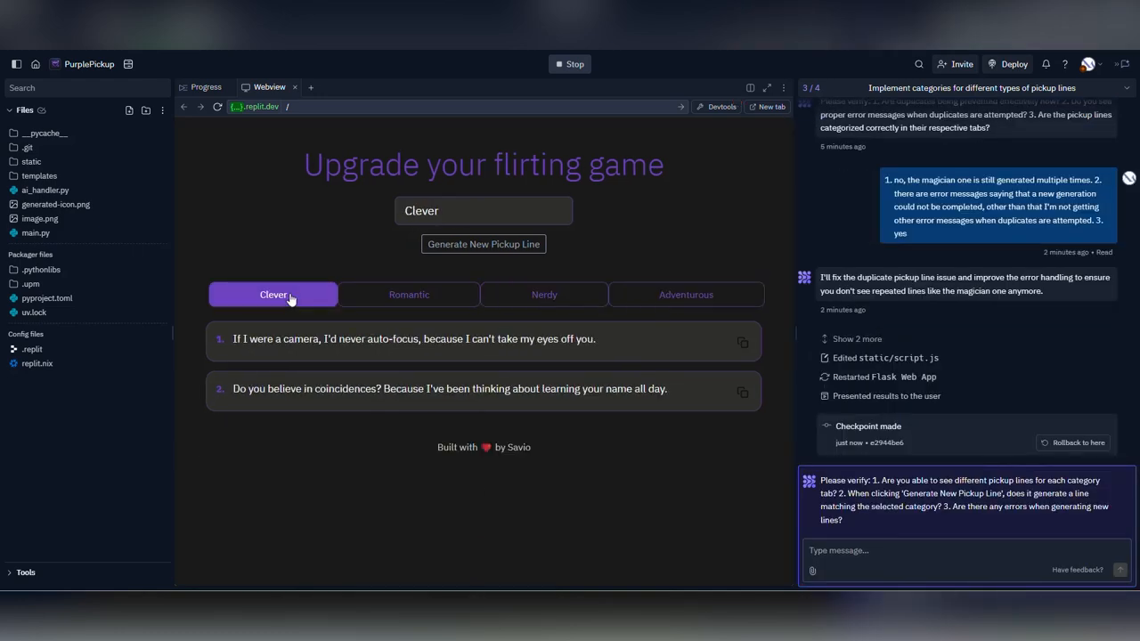
pyautogui.click(685, 294)
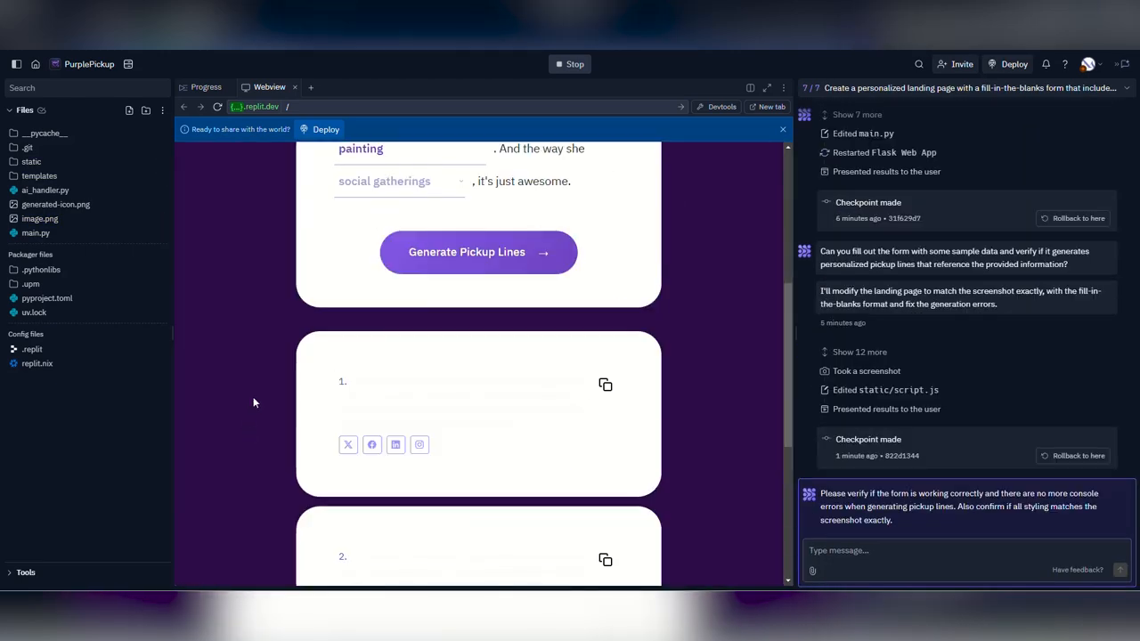
# Tell the Agent the pickup line text isn't visible and ask for darker text.
pyautogui.scroll(-3)
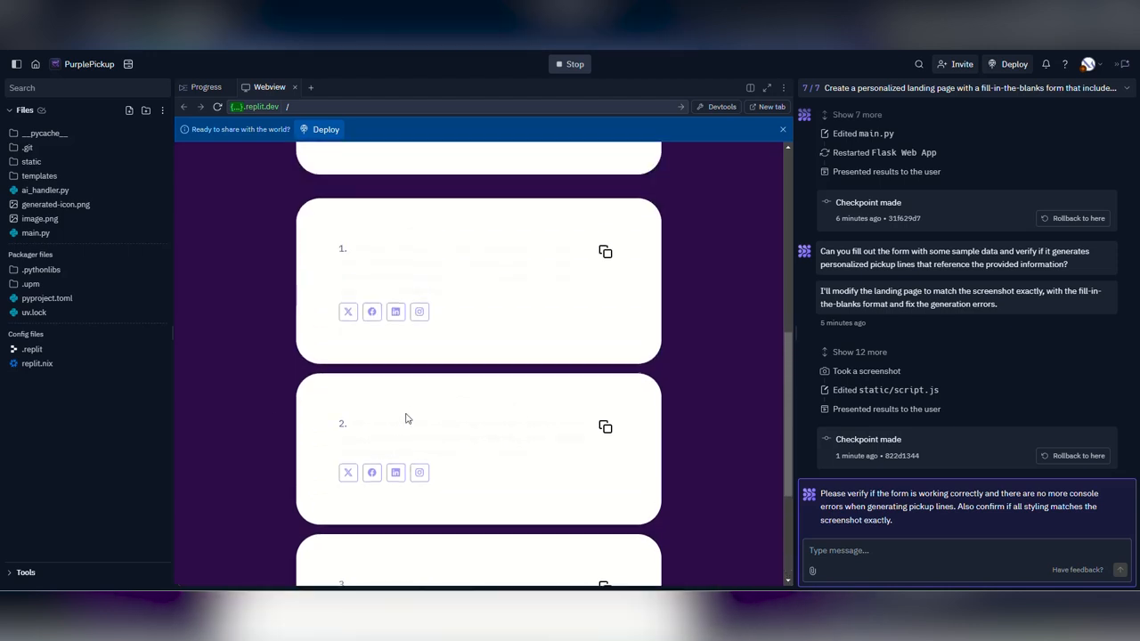
pyautogui.click(478, 202)
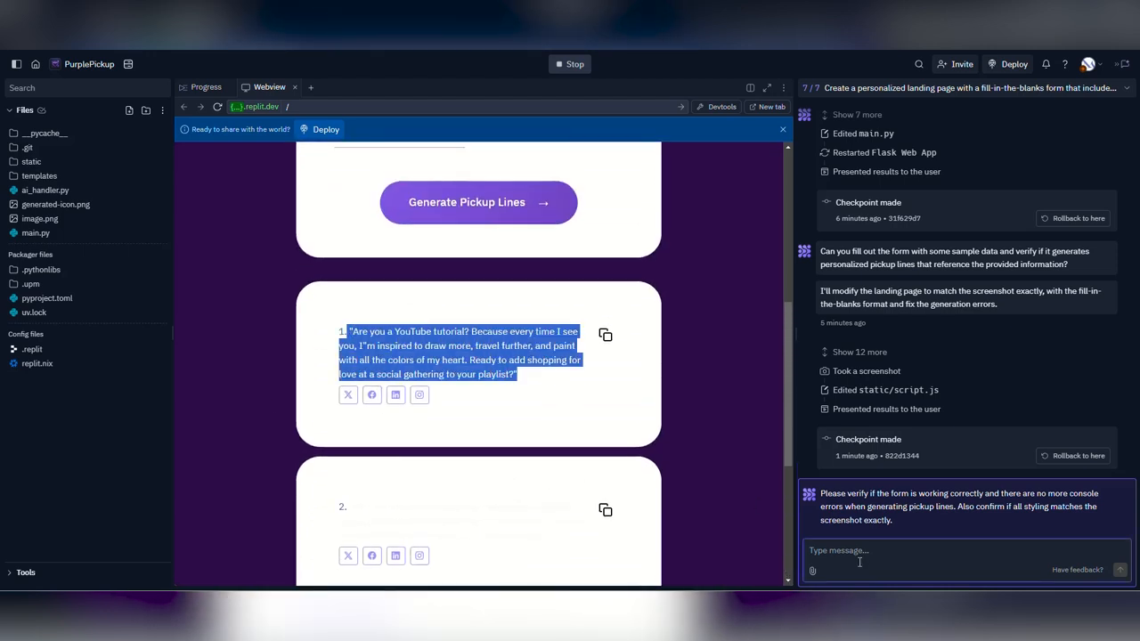
pyautogui.write("the text color of the resulting pickup lines it's not visible, make the text darker")
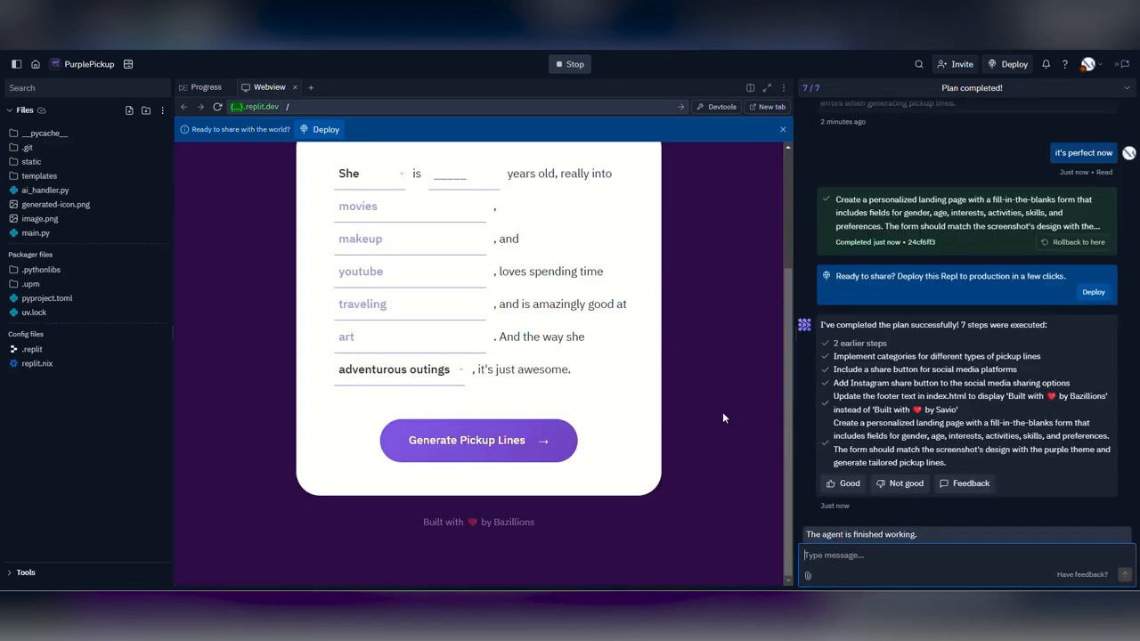
# Choose an Autoscale deployment with maximum machines lowered to 2.
pyautogui.click(1007, 63)
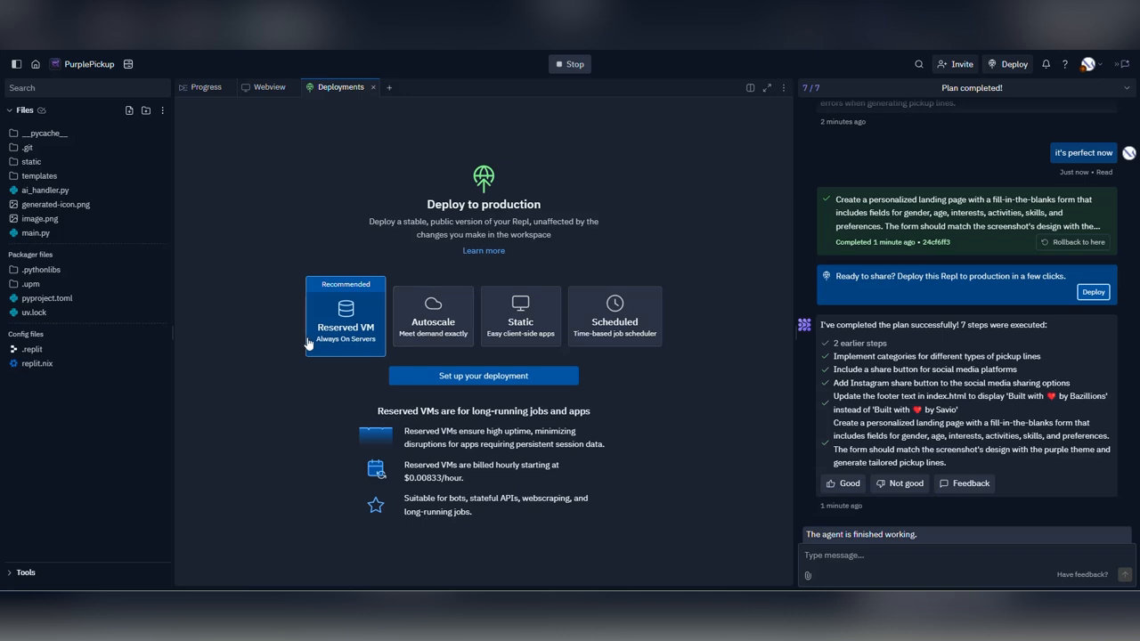
pyautogui.moveTo(307, 340)
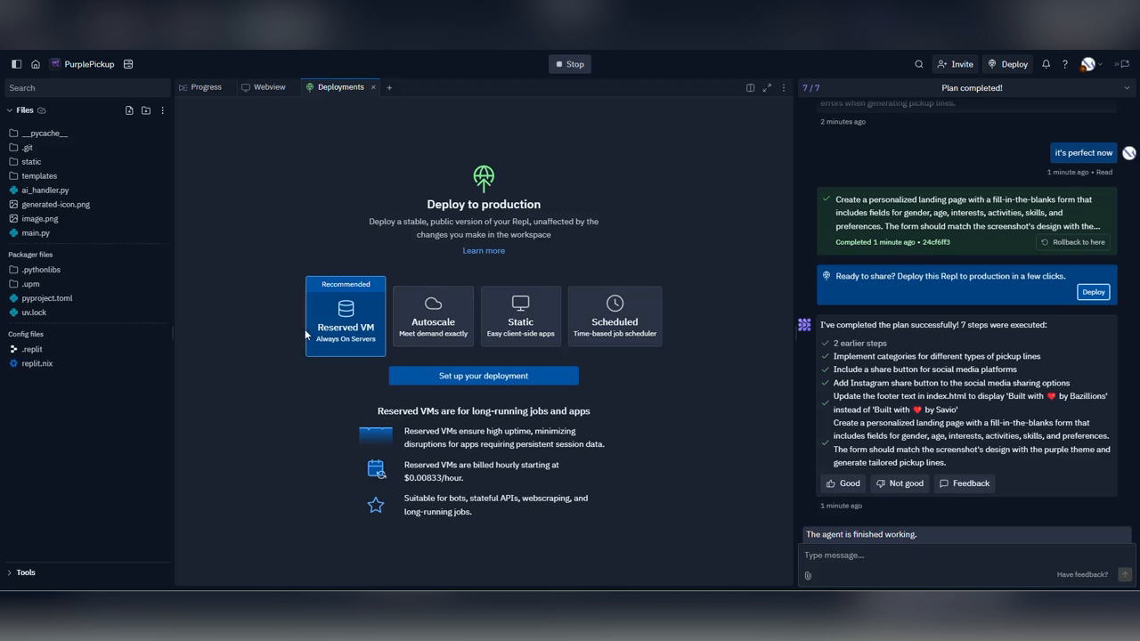
pyautogui.click(433, 310)
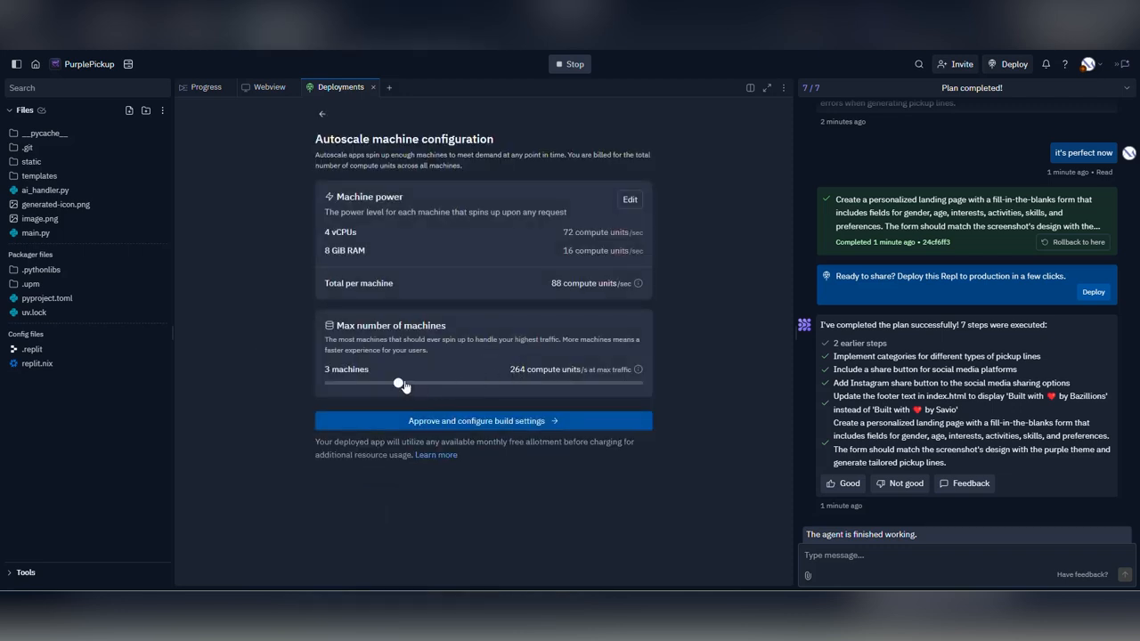
pyautogui.moveTo(400, 382); pyautogui.dragTo(362, 383)
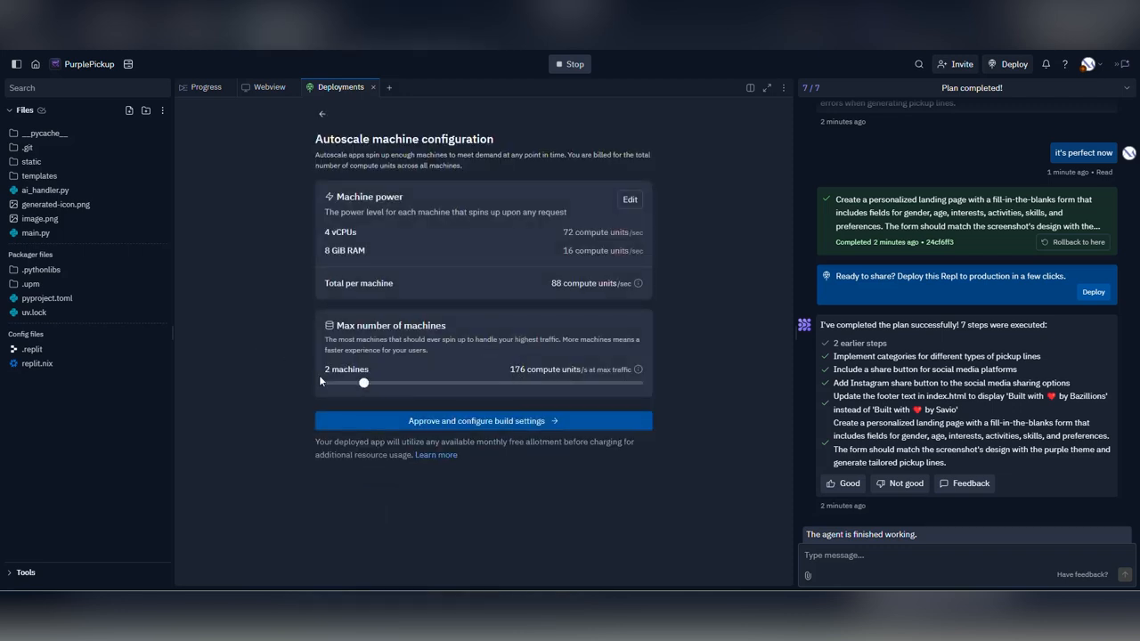
pyautogui.click(483, 420)
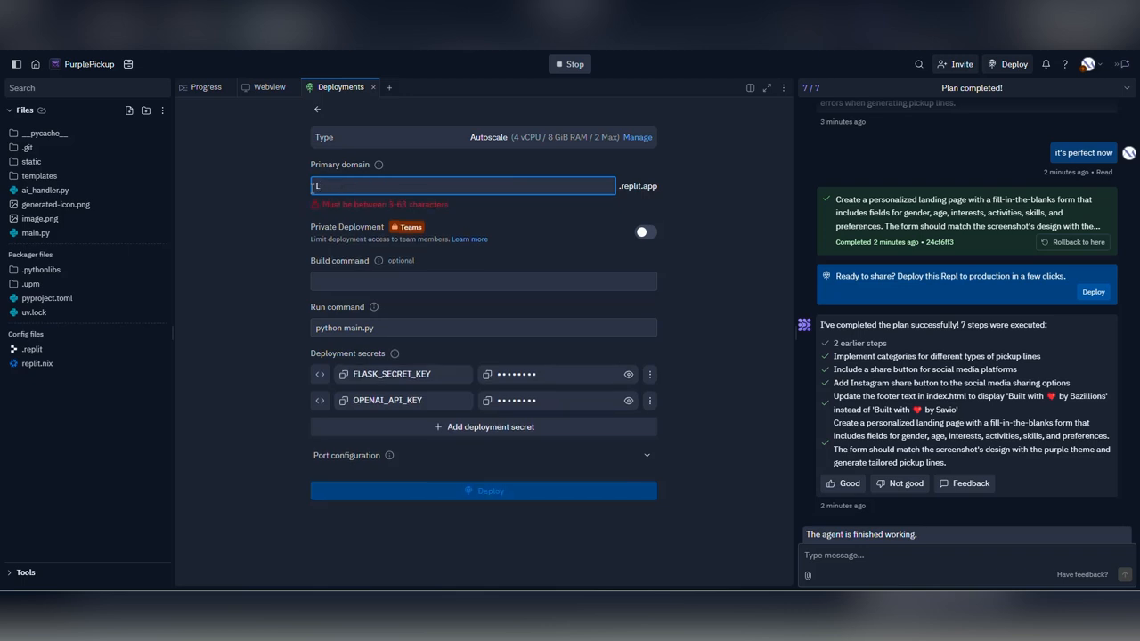
# Deploy under the Pickup-Line-o-Matt domain, then visit the SEO Writing AI website.
pyautogui.write('Pickup-Line-o-Matt')
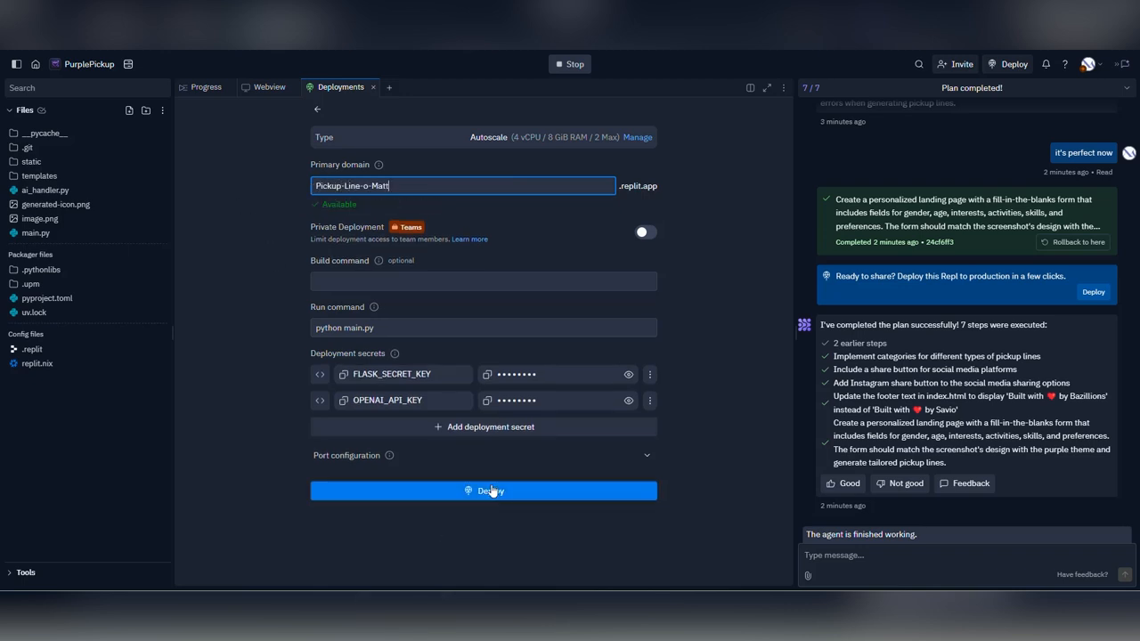
pyautogui.moveTo(543, 494)
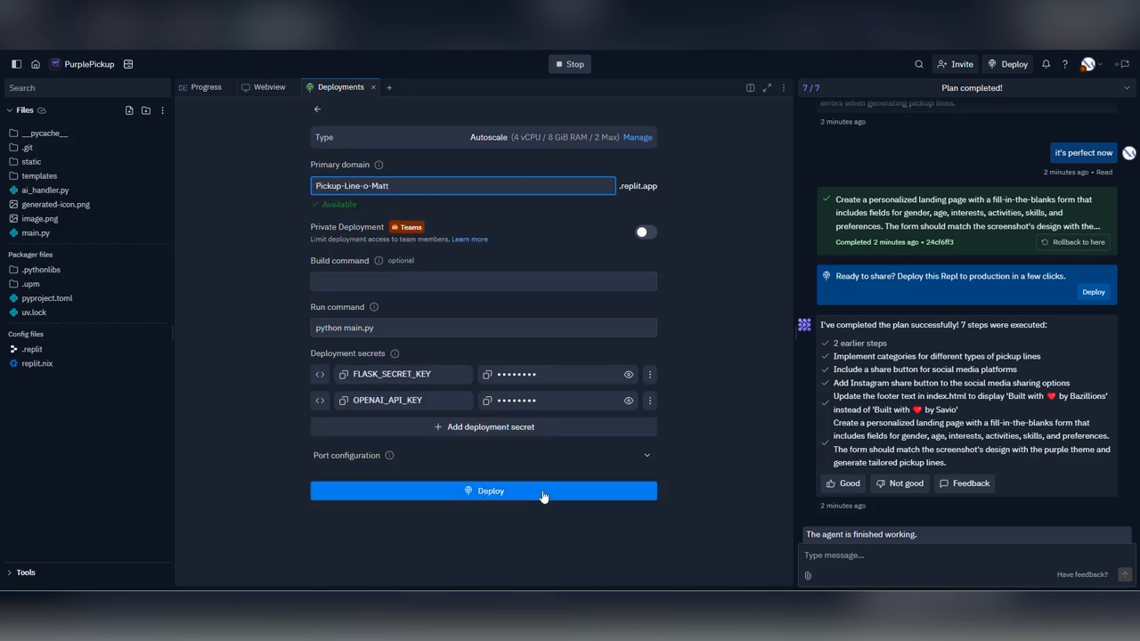
pyautogui.click(483, 491)
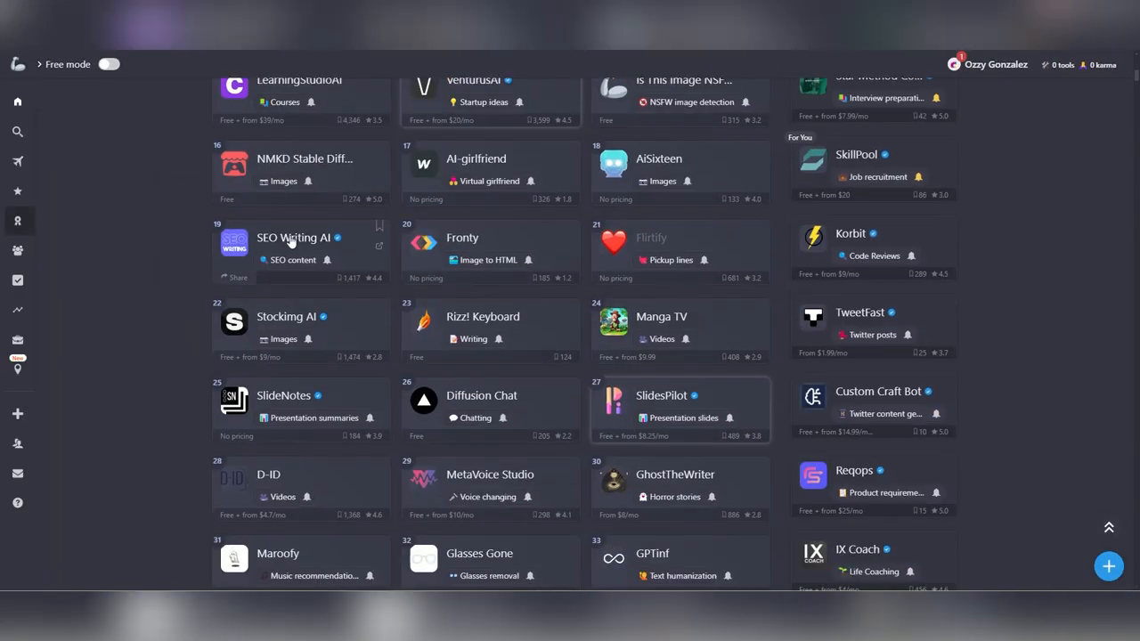
pyautogui.click(294, 238)
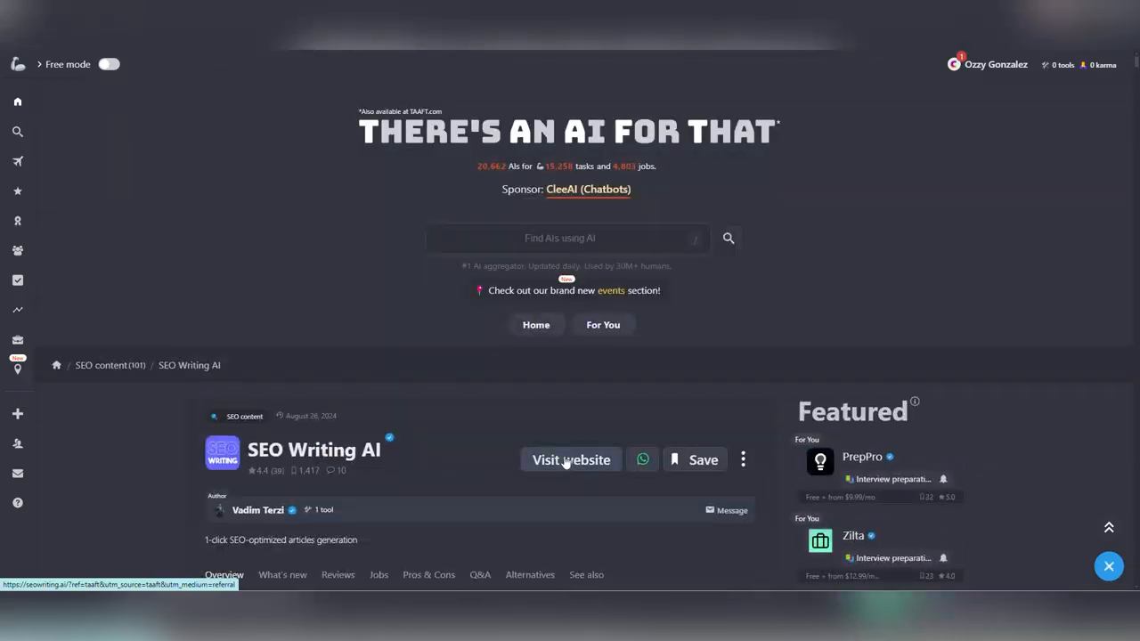
pyautogui.click(571, 459)
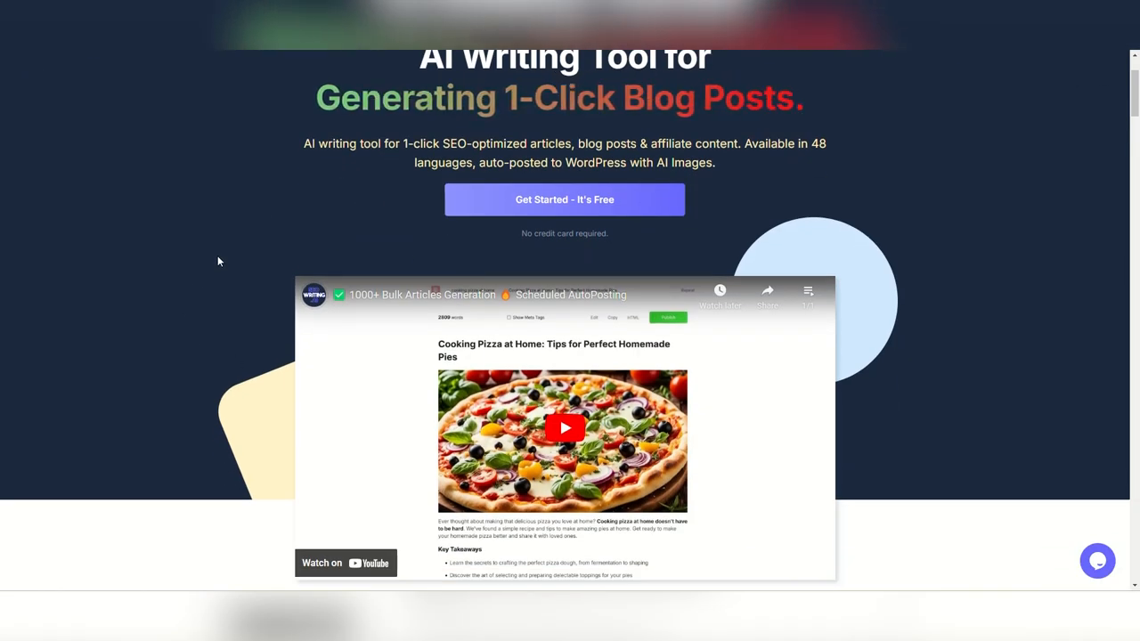
pyautogui.scroll(-3)
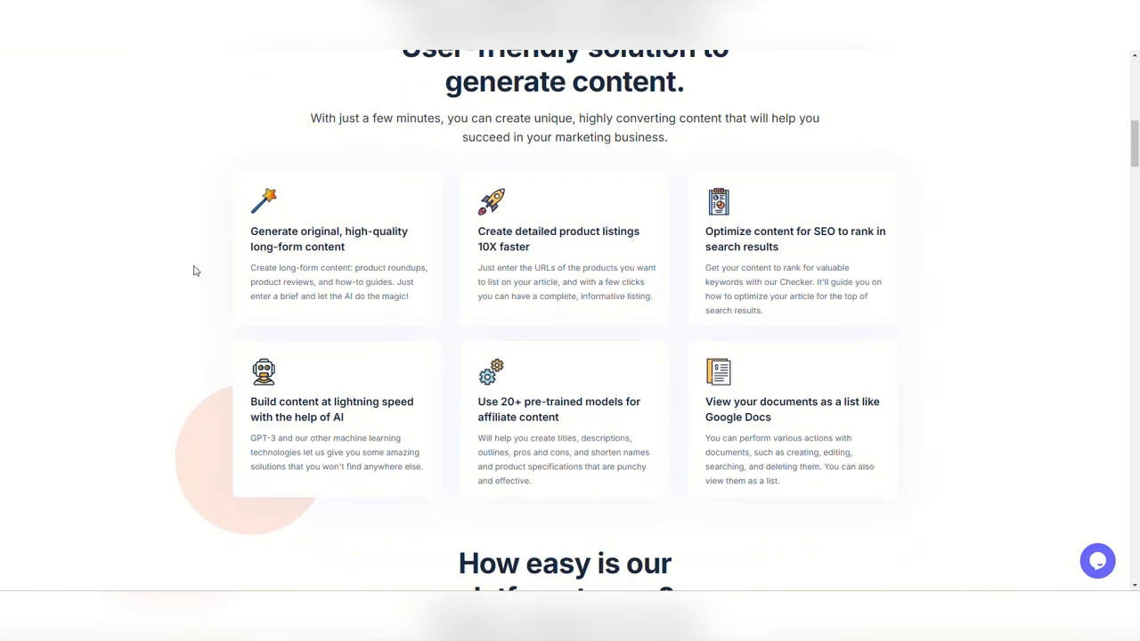
pyautogui.scroll(-3)
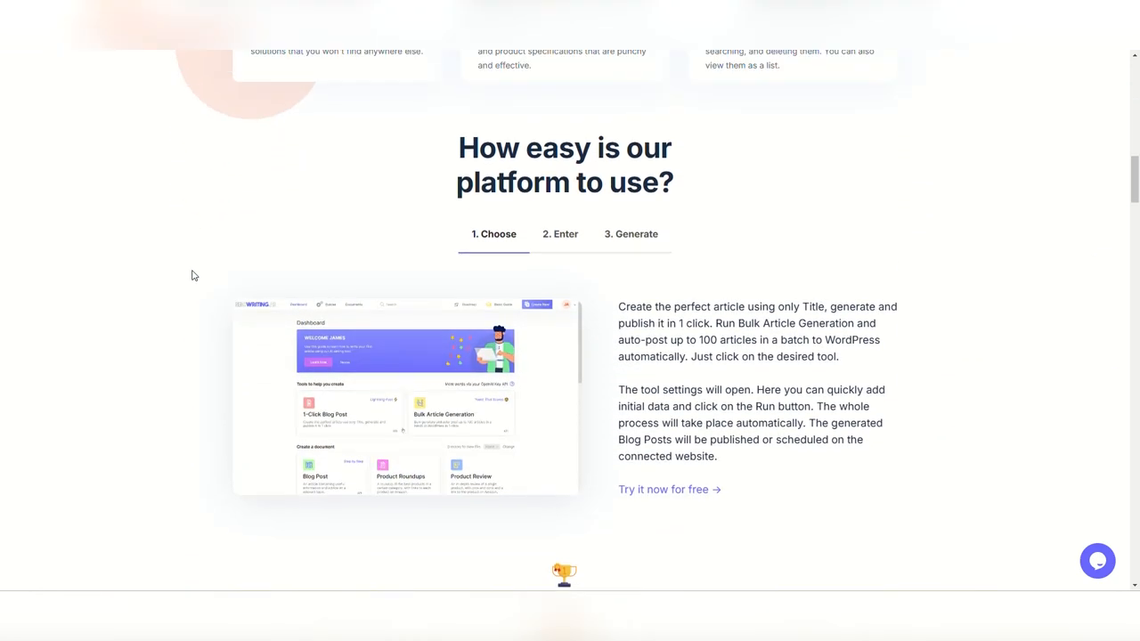
pyautogui.scroll(-3)
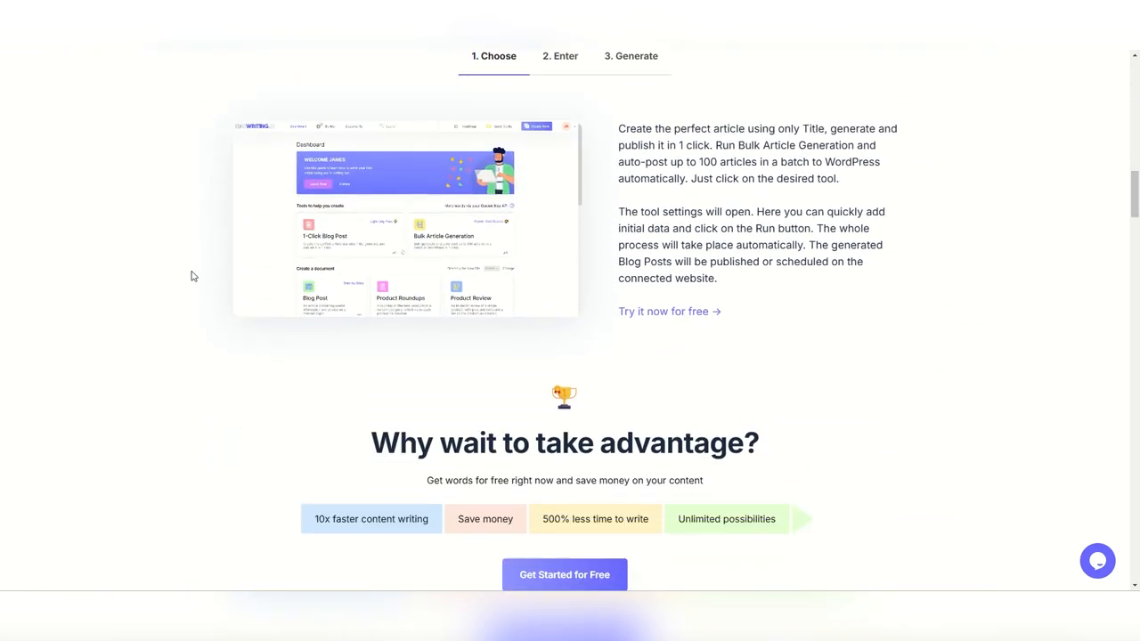
pyautogui.scroll(-3)
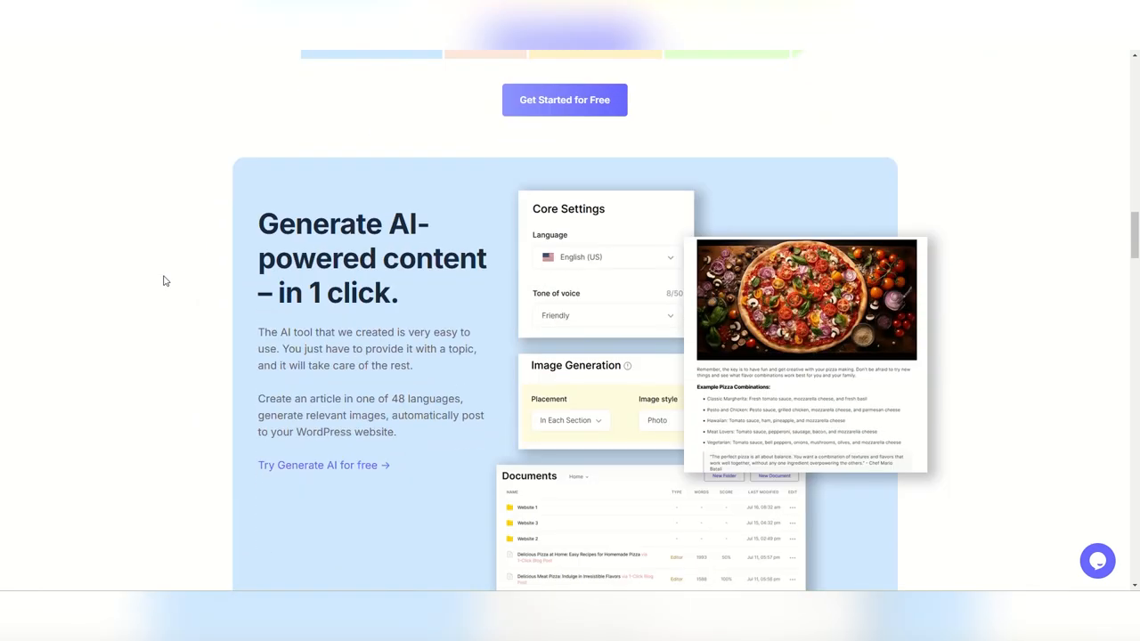
pyautogui.scroll(-3)
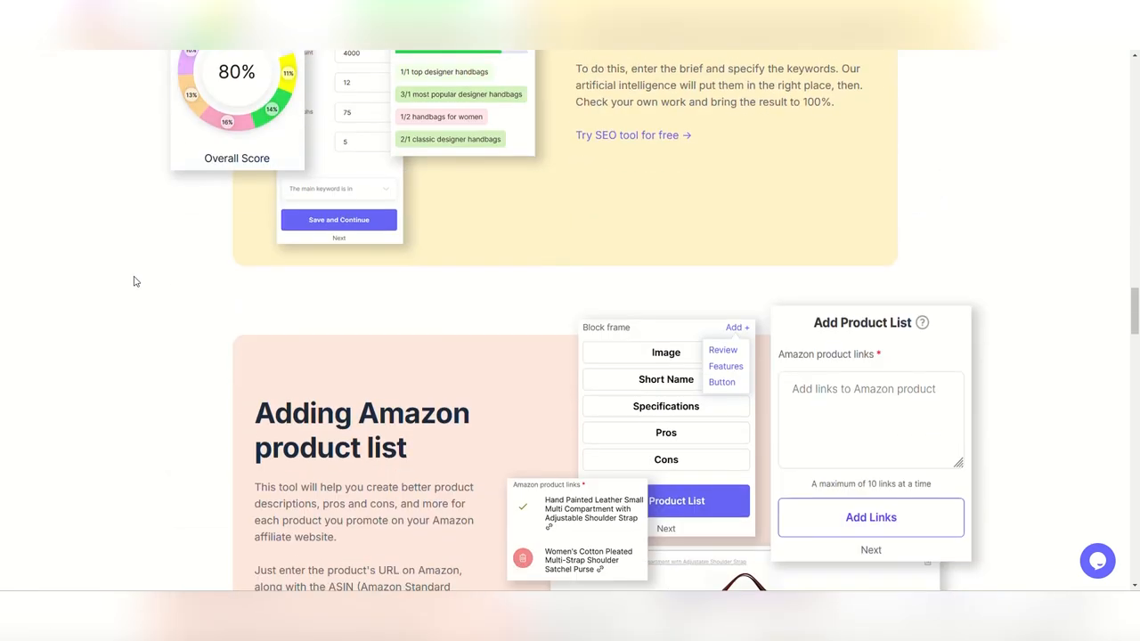
pyautogui.scroll(-3)
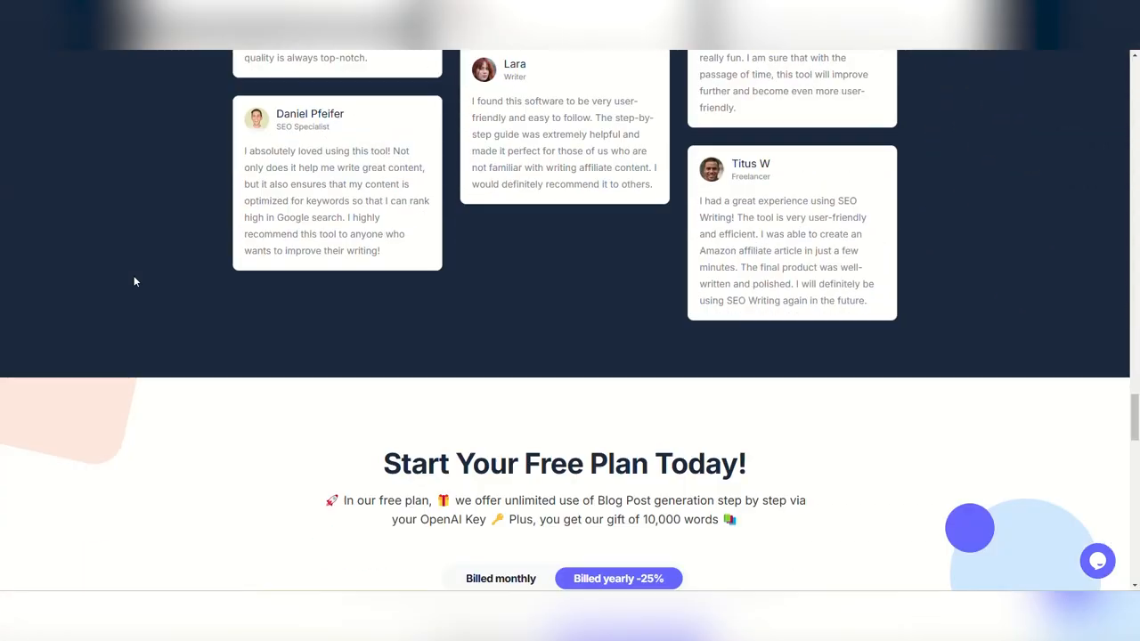
pyautogui.scroll(-3)
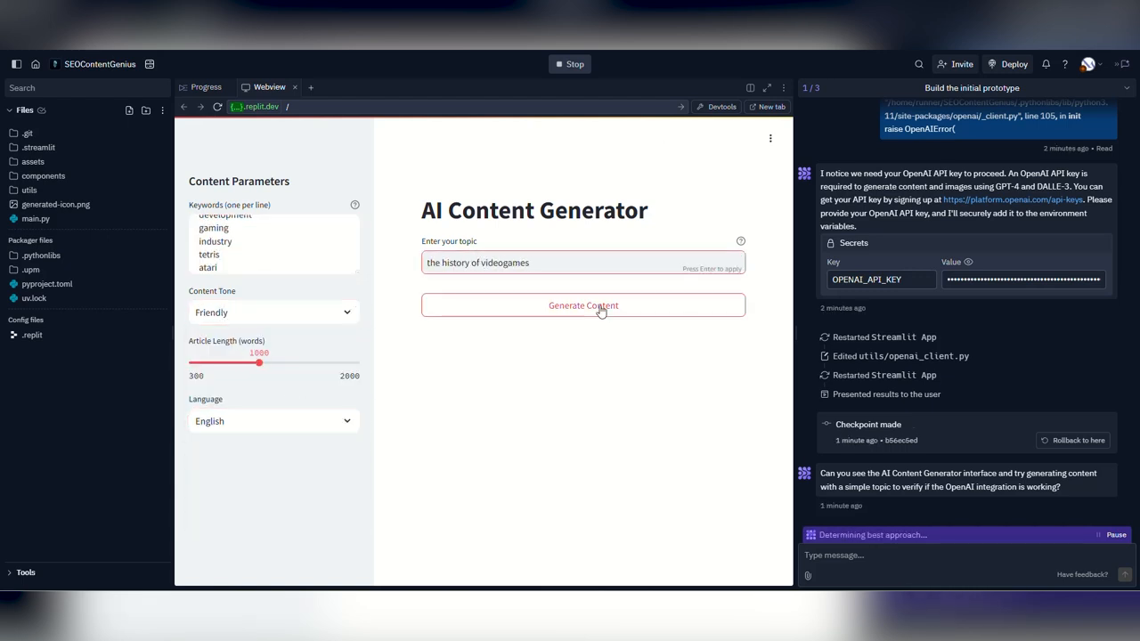
# Generate a history of videogames article and start reporting the SEO Metrics error.
pyautogui.click(583, 305)
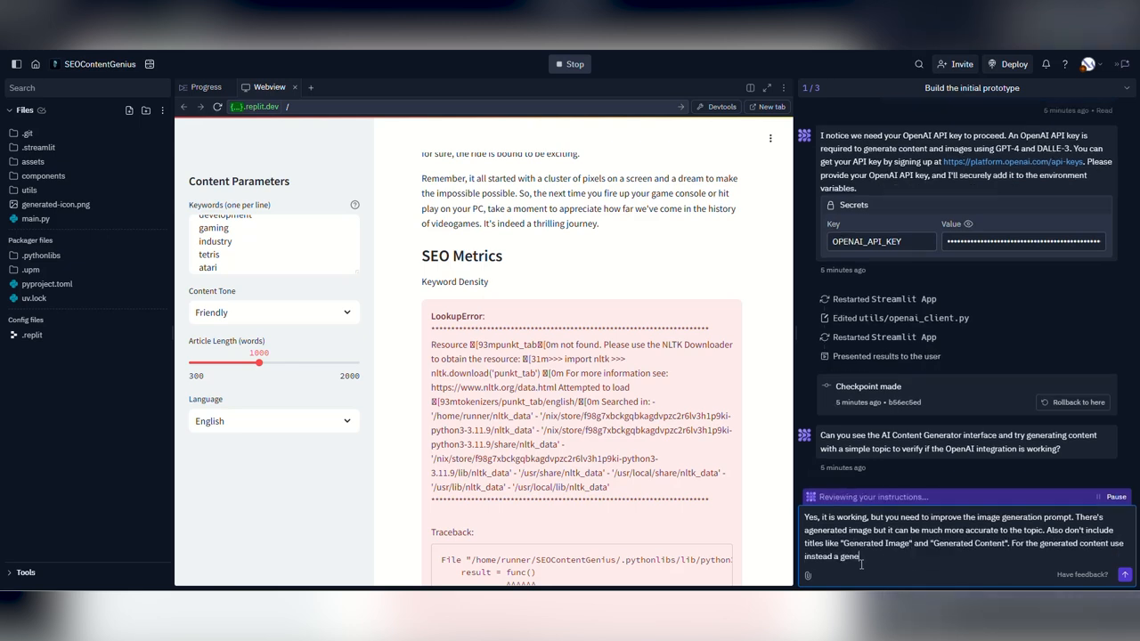
pyautogui.write('Also got this error in the SEO Metrics')
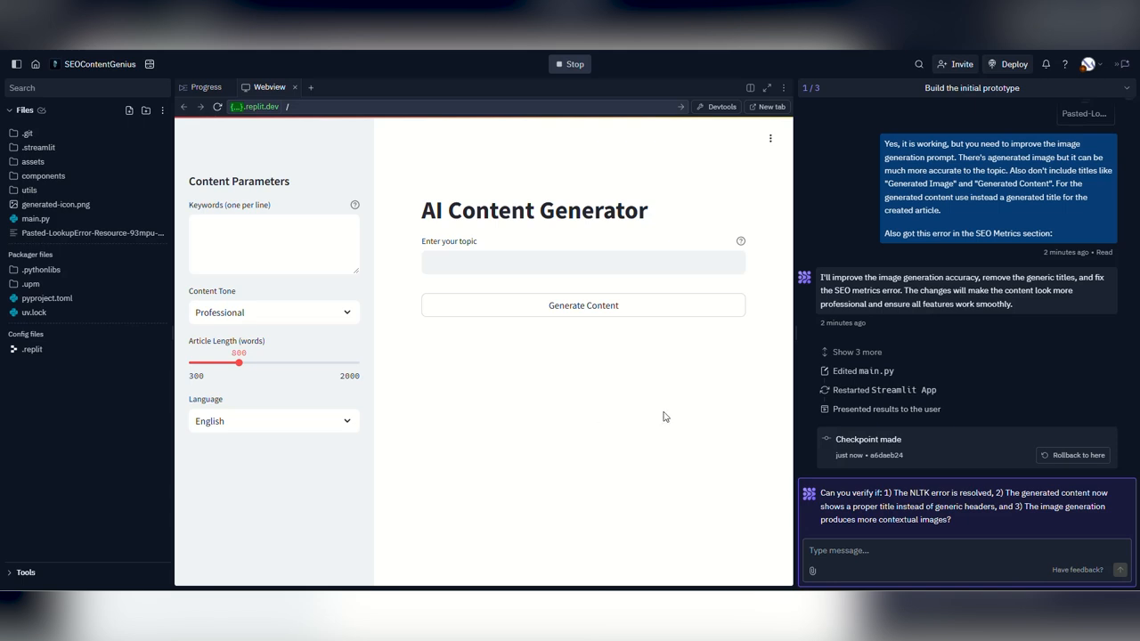
# Generate a videogames article with keyword 'gaming console' and report the duplicate titles to the agent.
pyautogui.write('videogames')
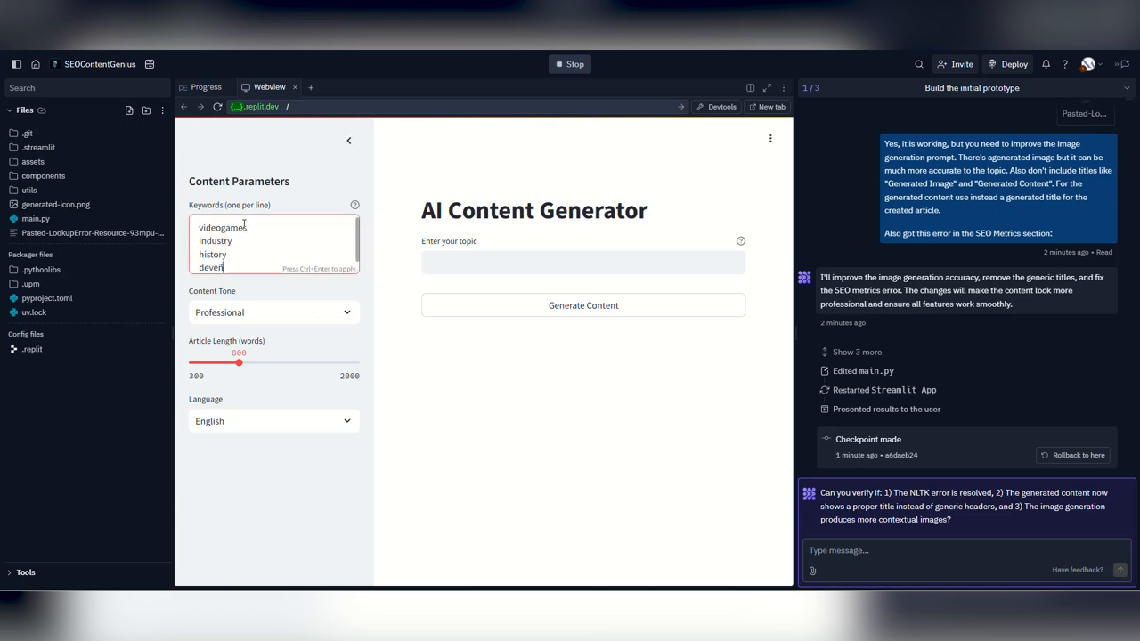
pyautogui.write('gaming console')
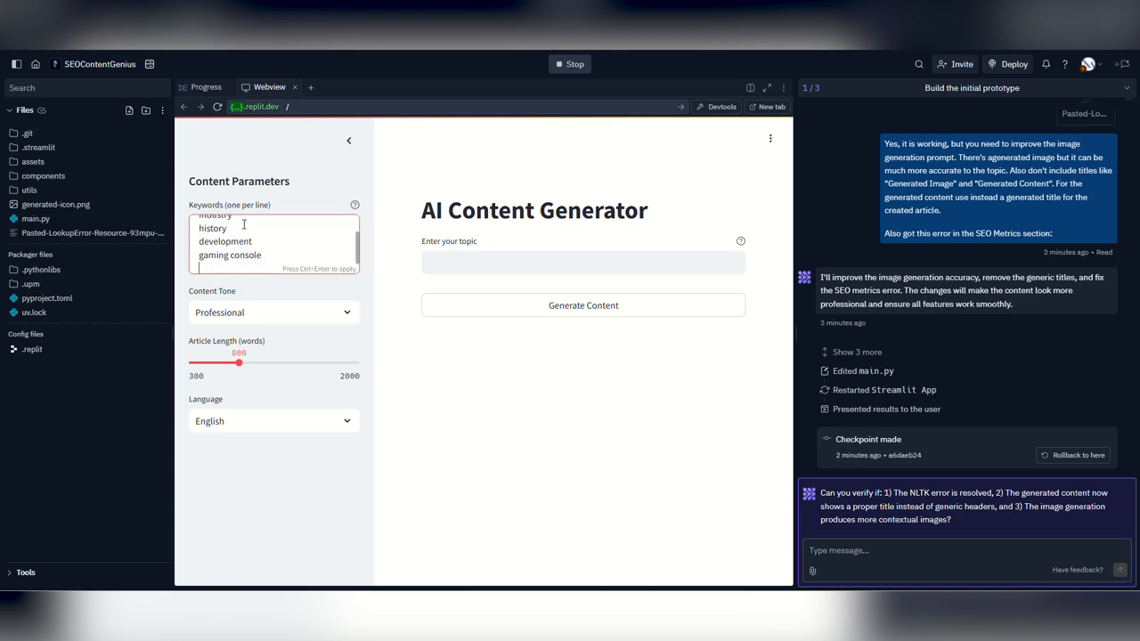
pyautogui.click(584, 305)
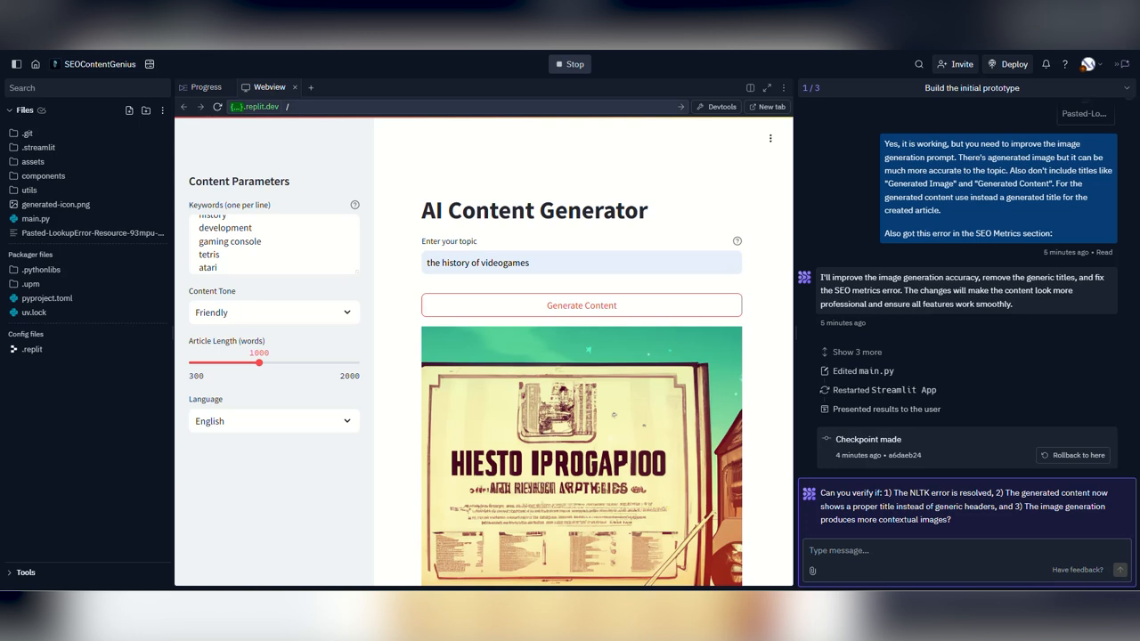
pyautogui.scroll(-3)
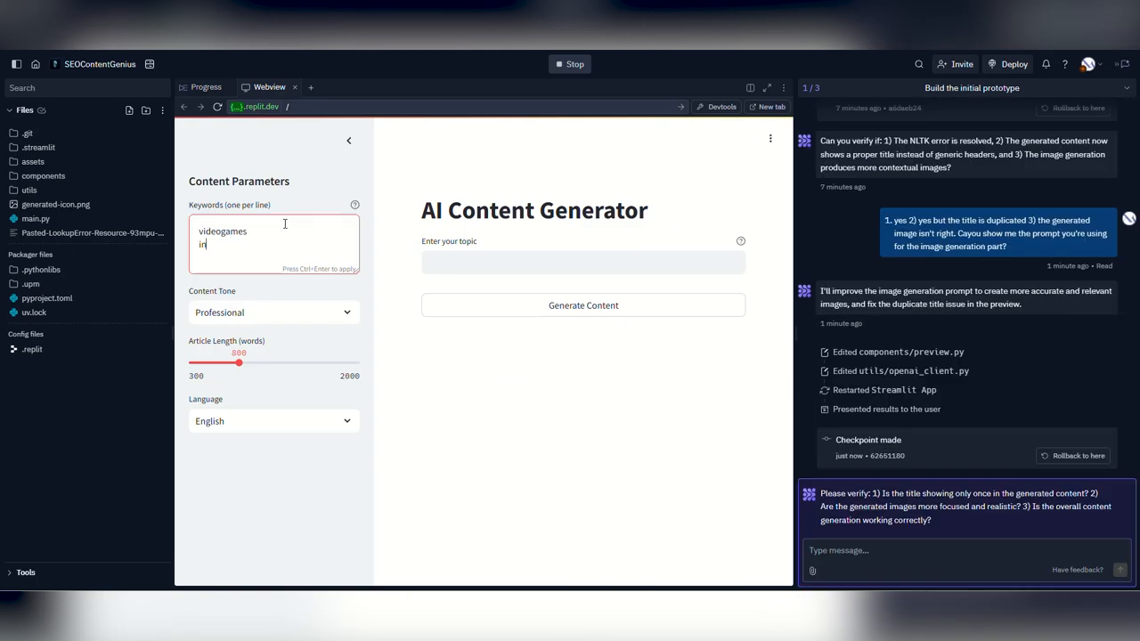
pyautogui.click(582, 305)
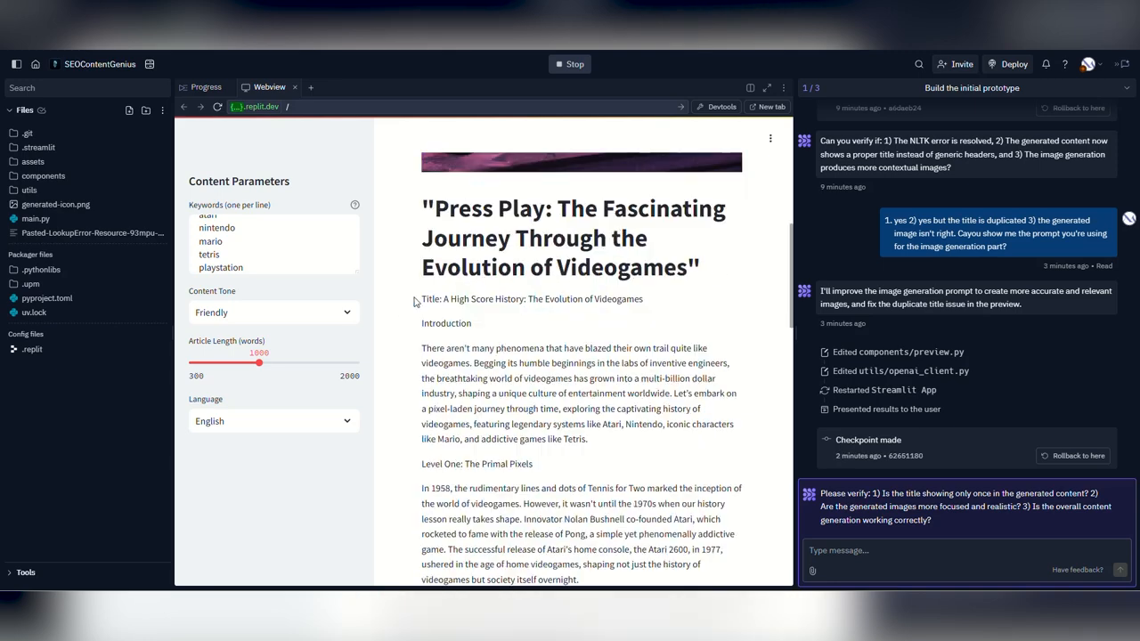
pyautogui.write('1) there are two different titles created 2) yes 3) yes, but avoid')
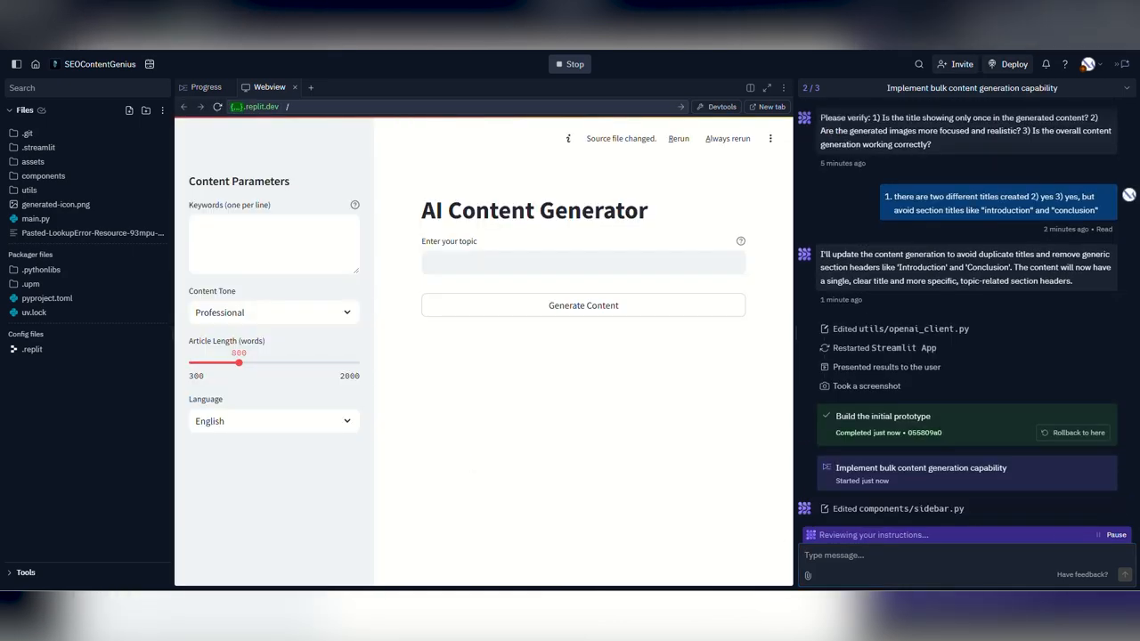
# Generate articles for 'baseball history' with keyword 'babe ru' and answer the agent's checklist (yes, yes, no).
pyautogui.write('baseball history')
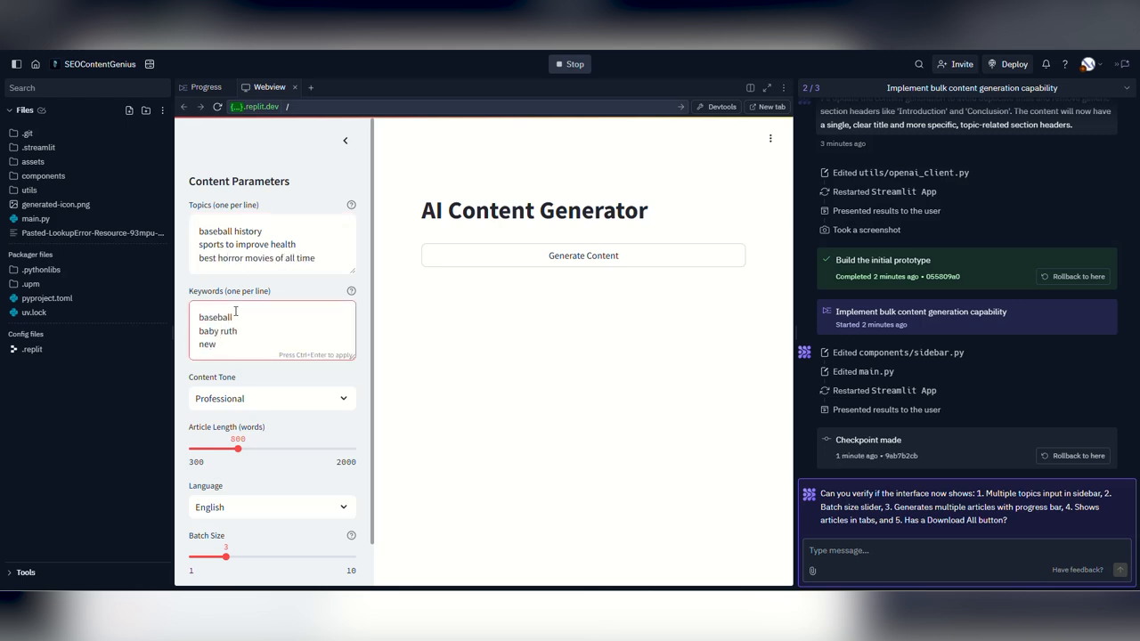
pyautogui.click(272, 398)
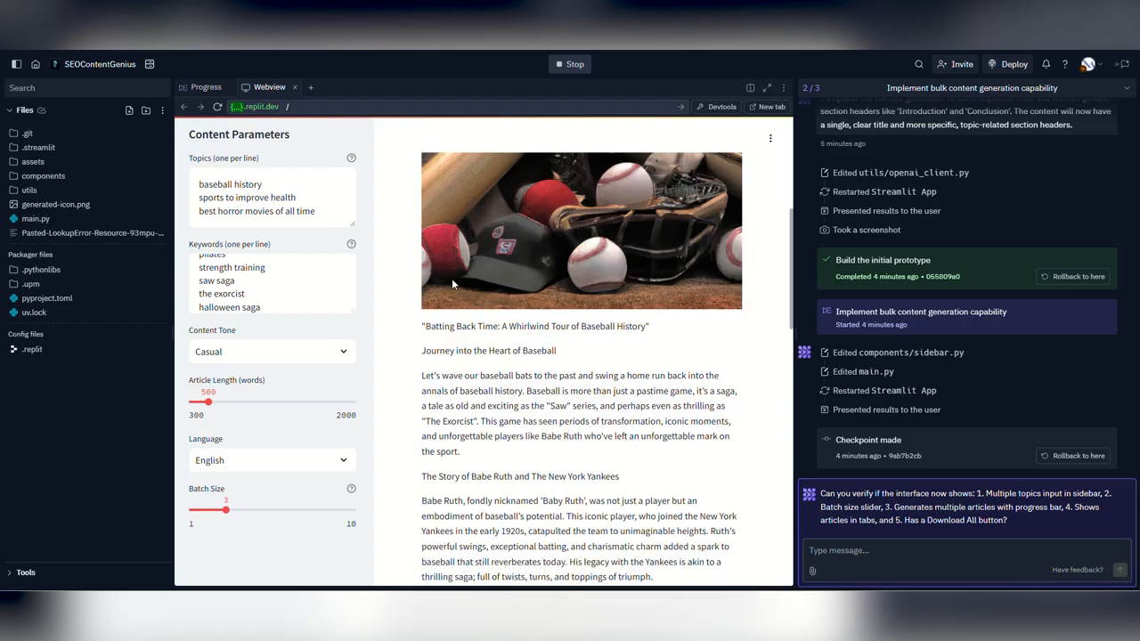
pyautogui.scroll(-3)
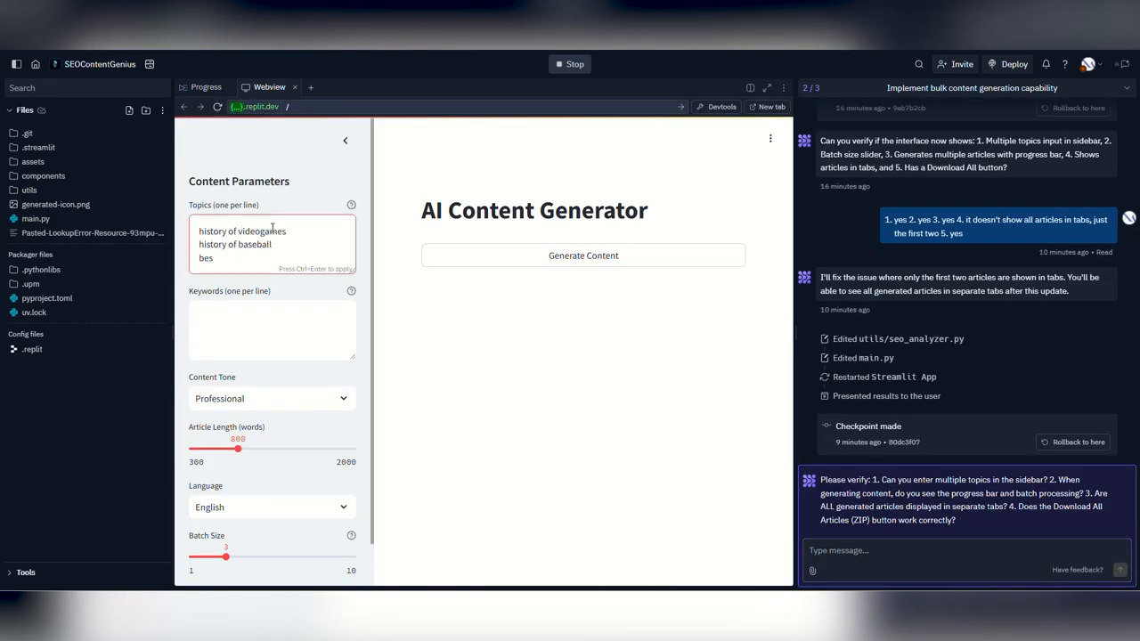
pyautogui.write('babe ru')
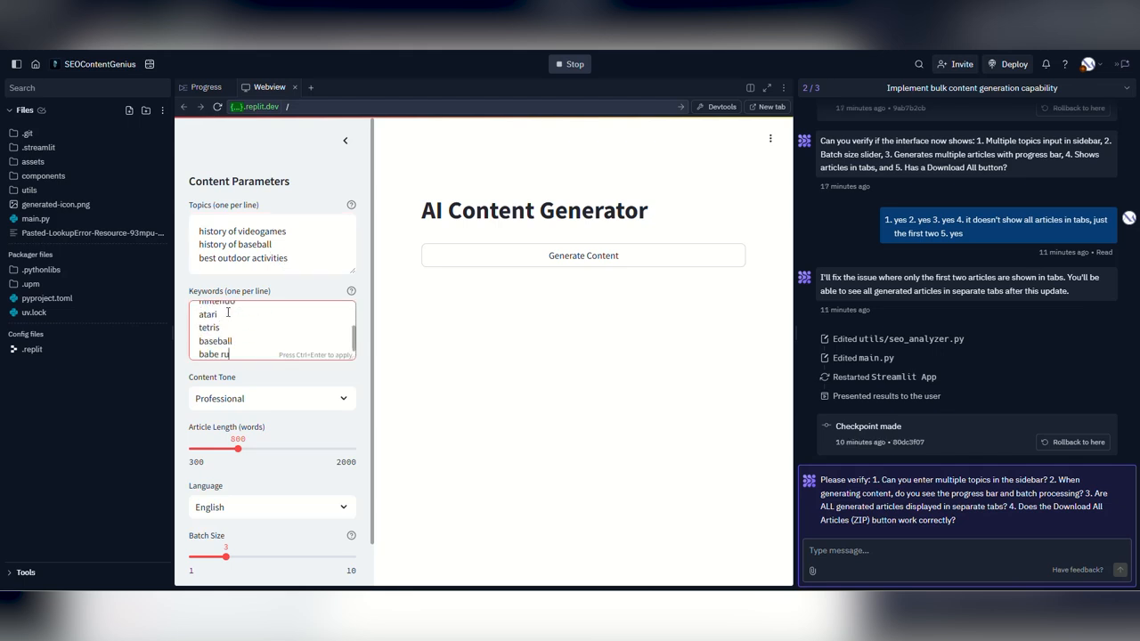
pyautogui.click(583, 255)
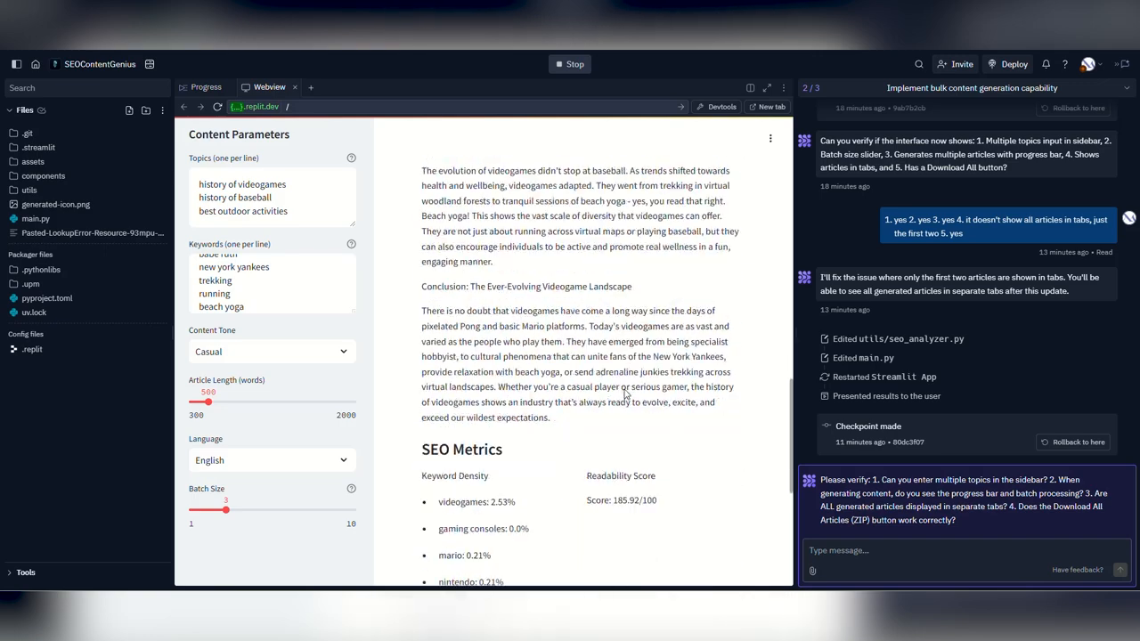
pyautogui.write('1. yes 2. yes 3. no,')
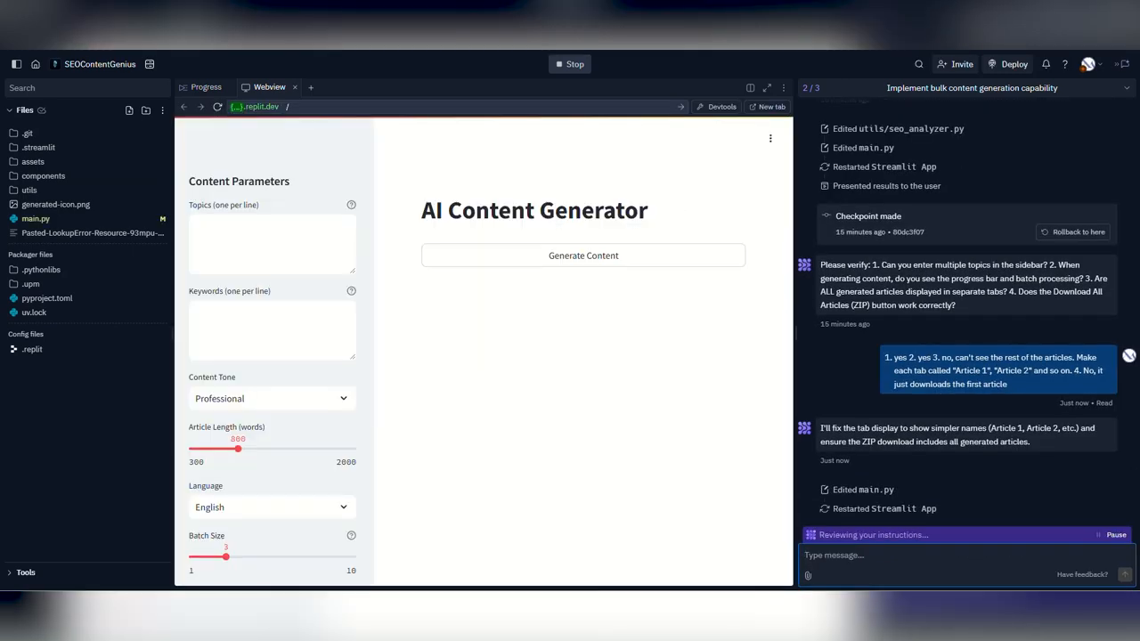
# Generate the three articles, view the Article 3 tab and scroll to Export Options.
pyautogui.write('ba')
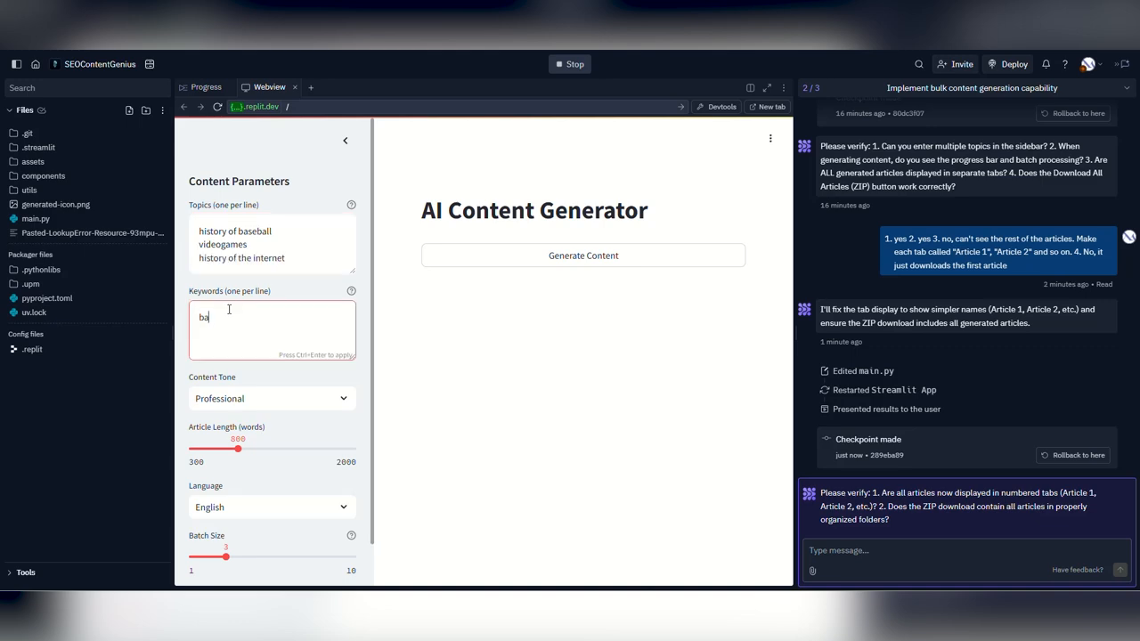
pyautogui.click(583, 255)
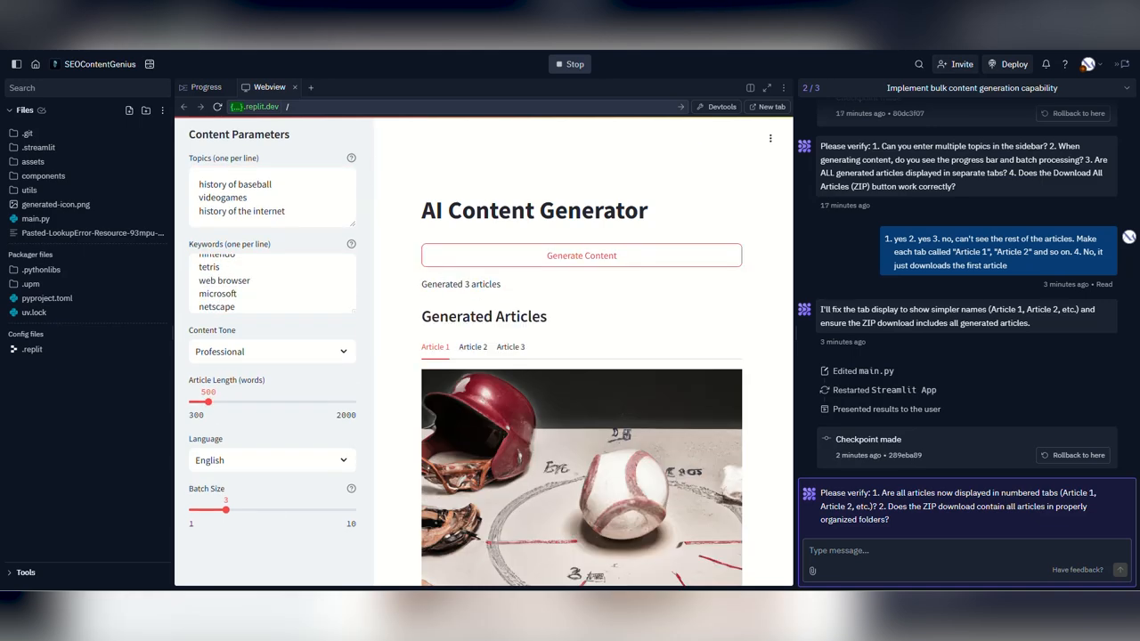
pyautogui.click(472, 346)
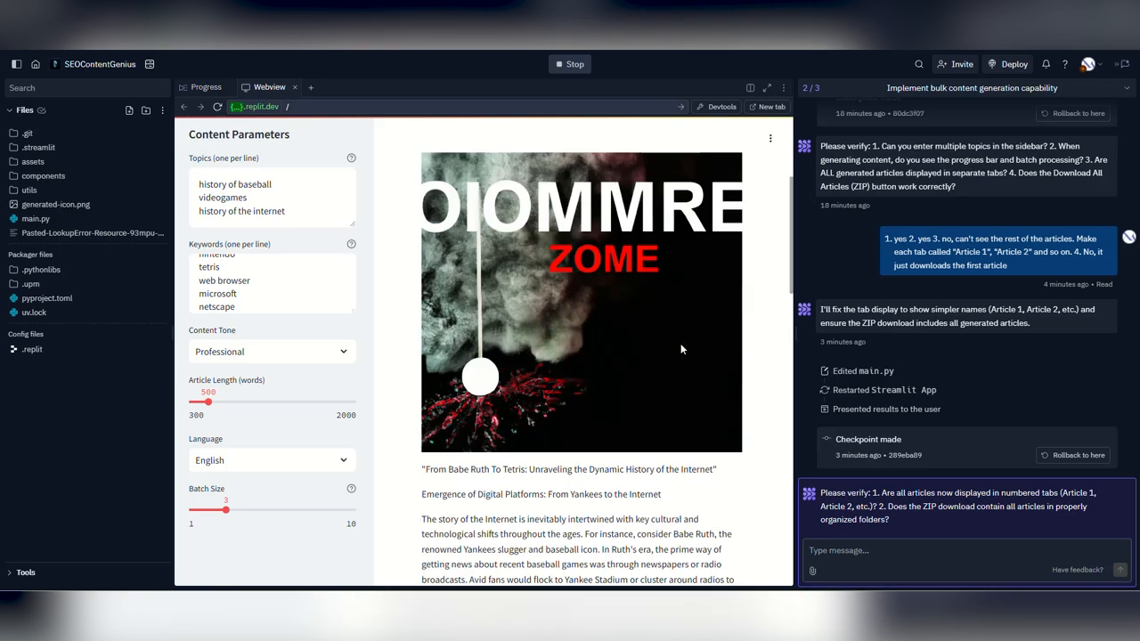
pyautogui.scroll(-3)
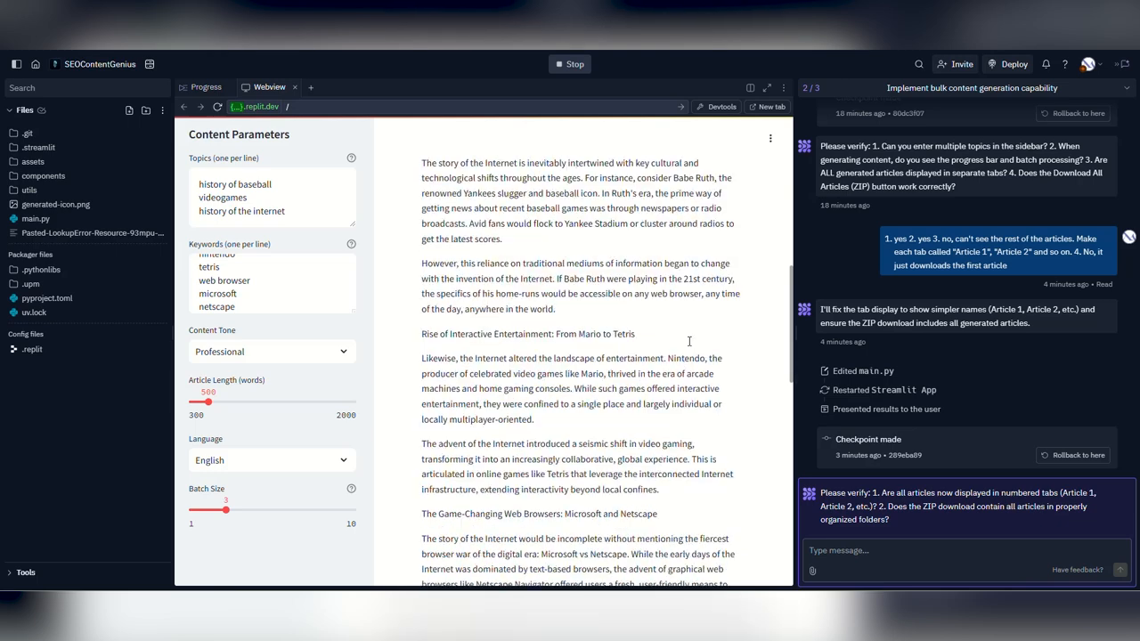
# Tell the agent each article mixes all topics, using the 'history of baseball' example.
pyautogui.write('1. yes 2. yes')
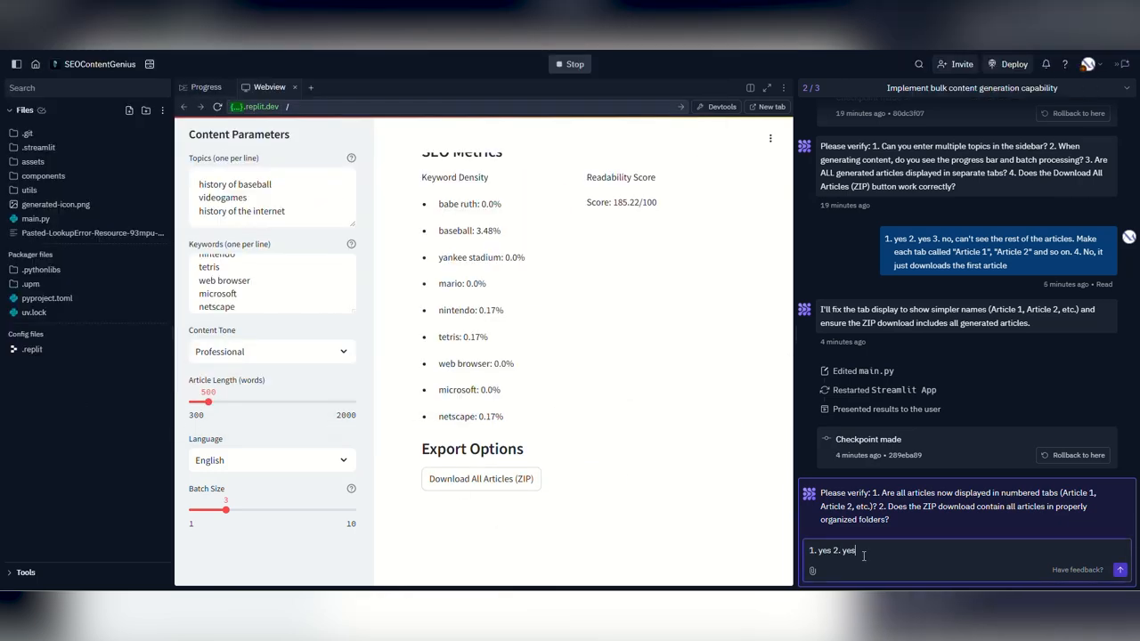
pyautogui.write("Now, a major flaw is that it is creating the articles by mixing all of the given topics. It's supposed to create an article by using just one")
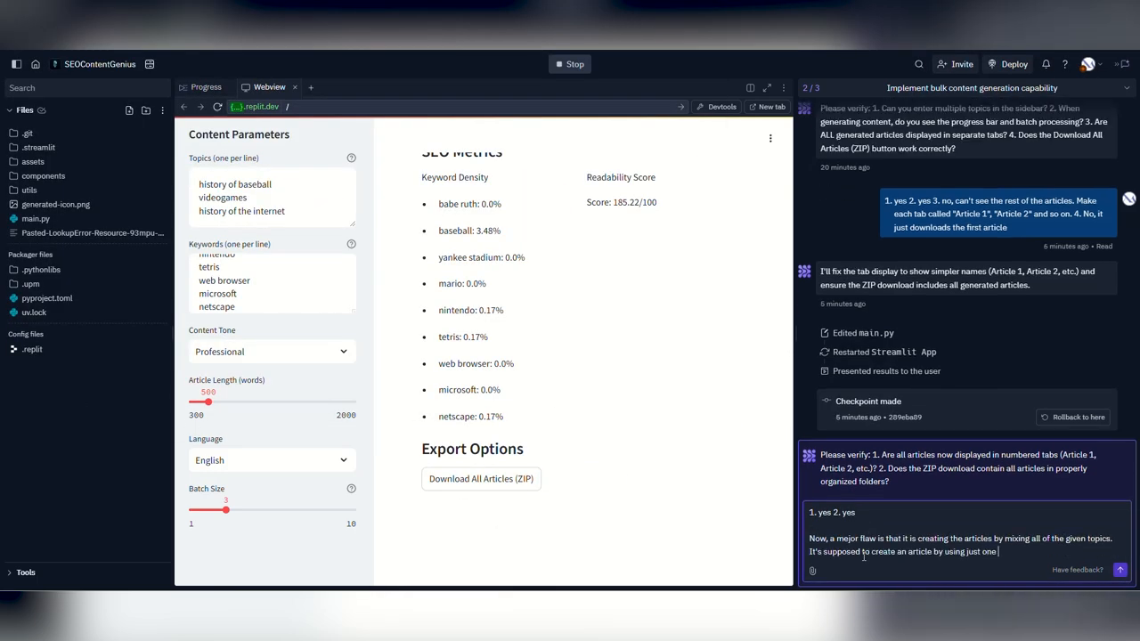
pyautogui.write('For example, the first topic is "history of baseball", and it creates a blog post about the history of baseball, the secon topic is "videogames" and it is creating a')
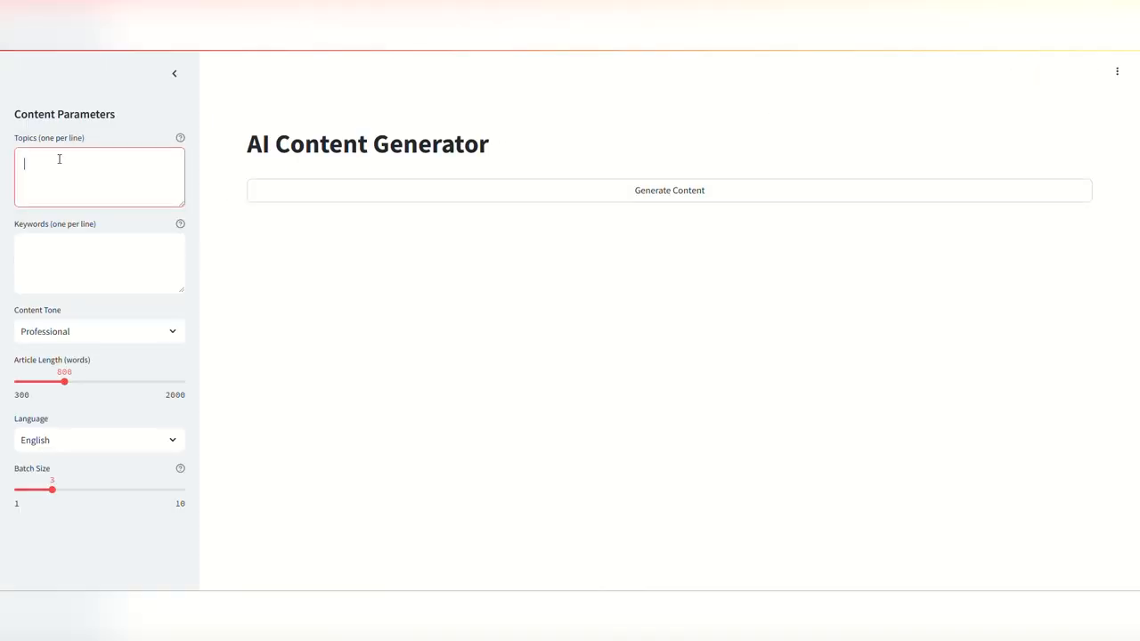
# Generate articles for topics like 'baseball stars' with keywords like 'babe ruth'.
pyautogui.write('baseball stars')
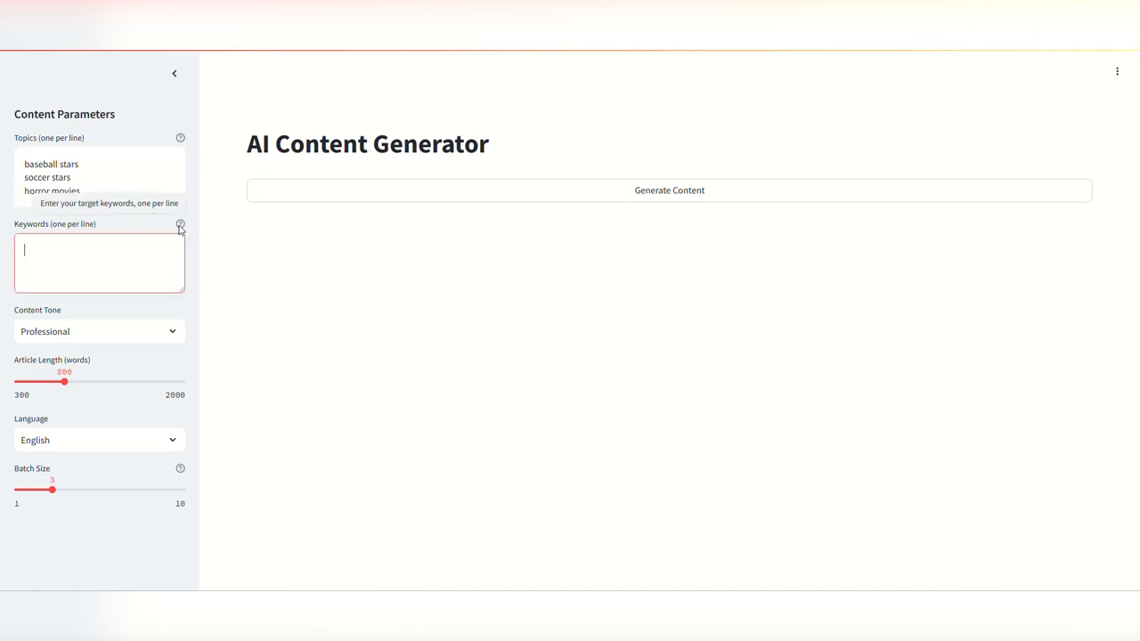
pyautogui.write('babe ruth')
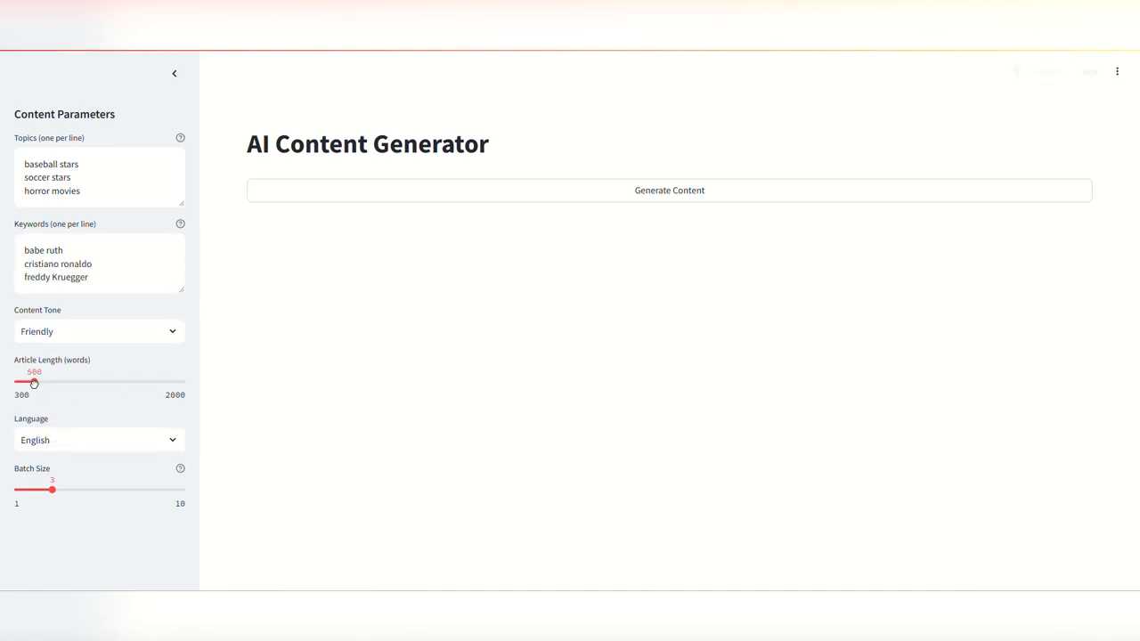
pyautogui.click(669, 190)
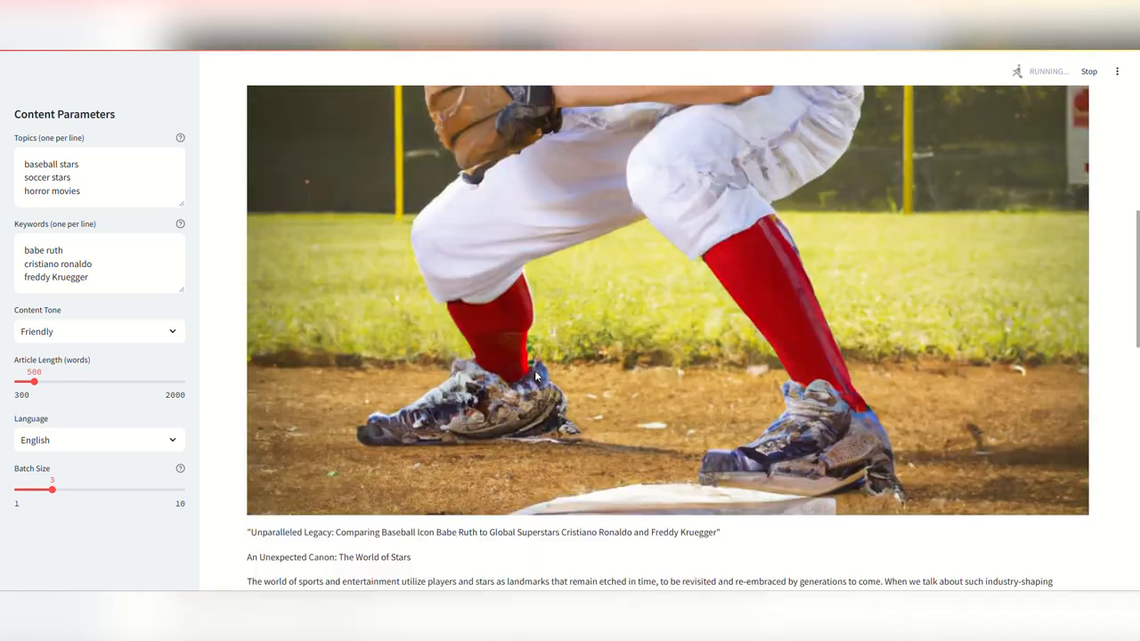
pyautogui.scroll(-3)
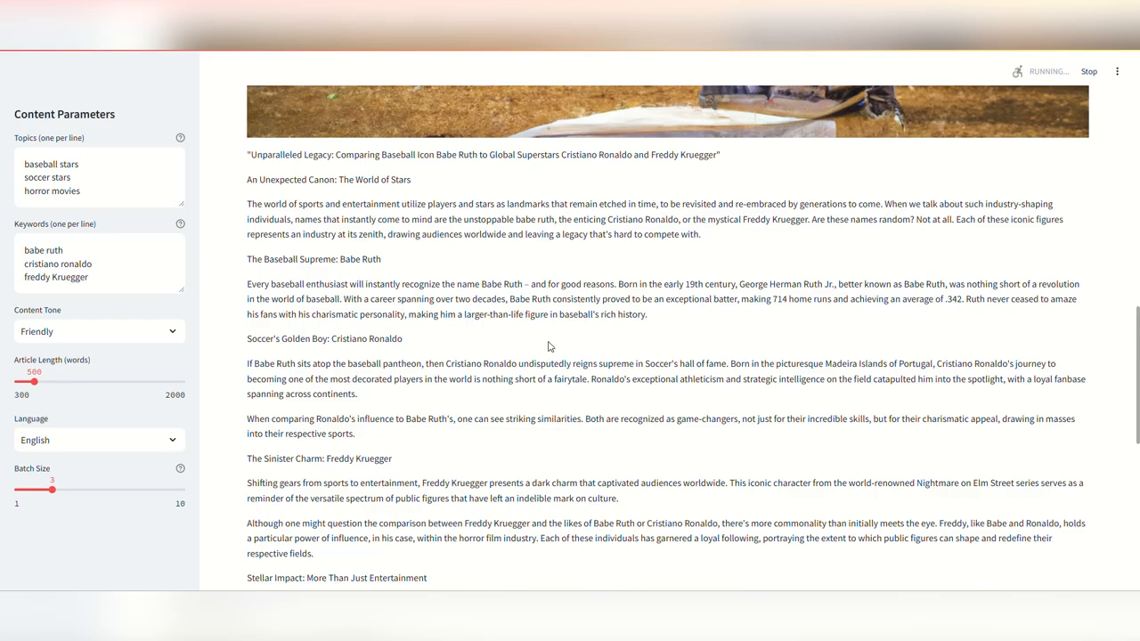